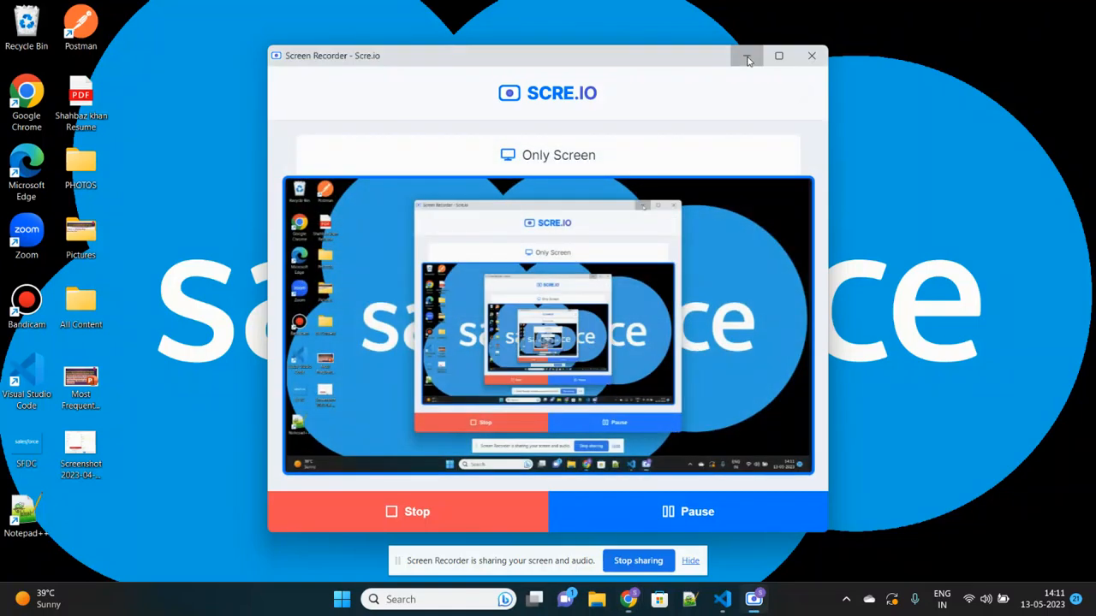
# Hide the Screen Recorder window so Chrome's Salesforce Setup Home is visible.
pyautogui.click(746, 55)
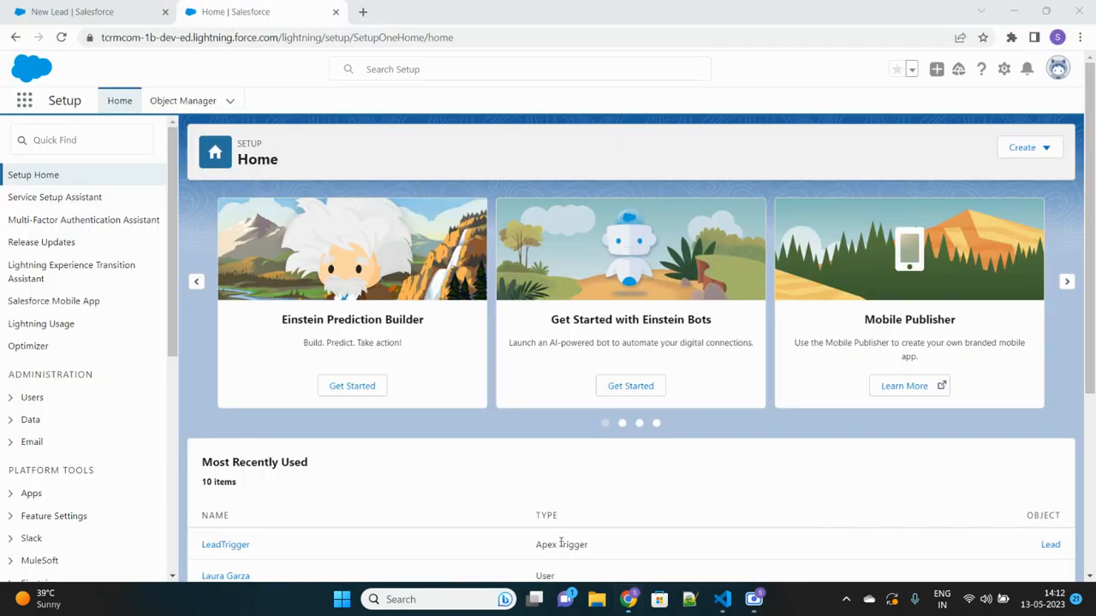
pyautogui.moveTo(453, 174)
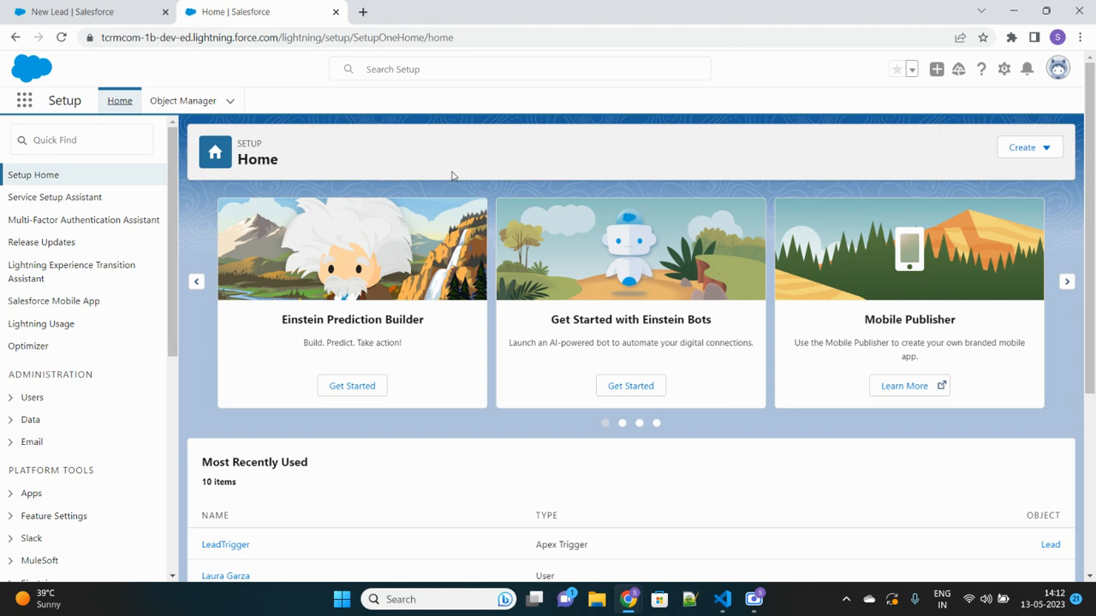
pyautogui.click(82, 139)
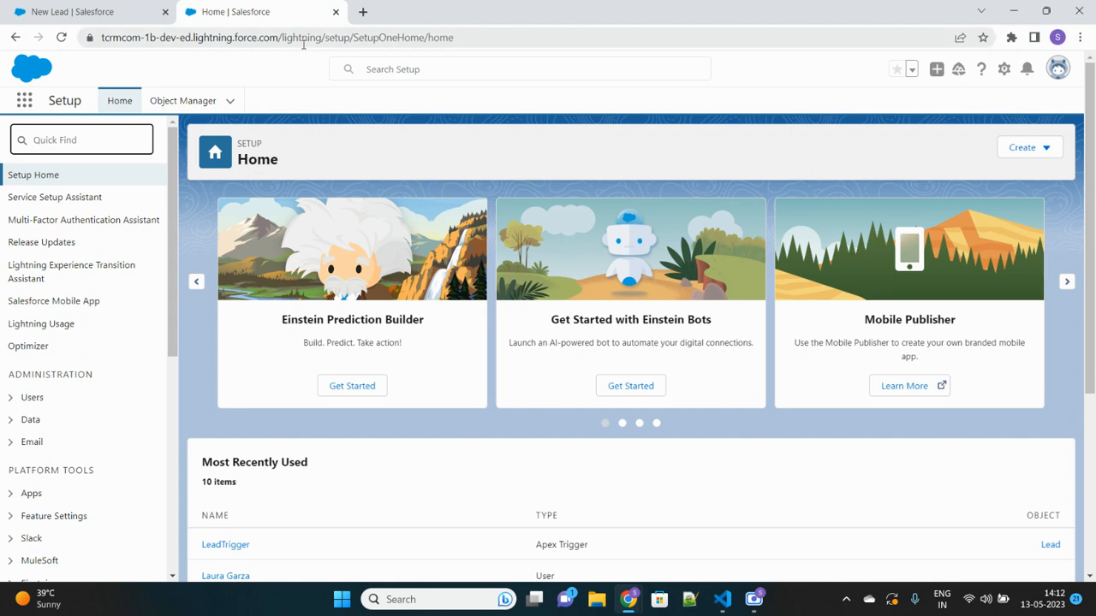
pyautogui.moveTo(243, 85)
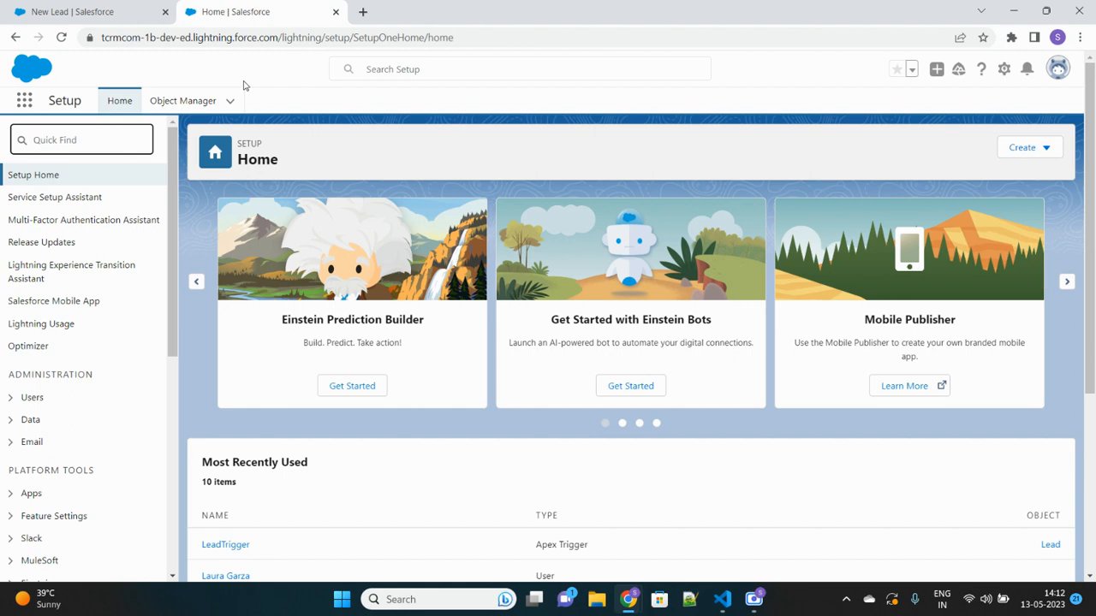
# Find Dev Hub via Quick Find 'dev h' and switch the Enable Dev Hub toggle on.
pyautogui.click(82, 140)
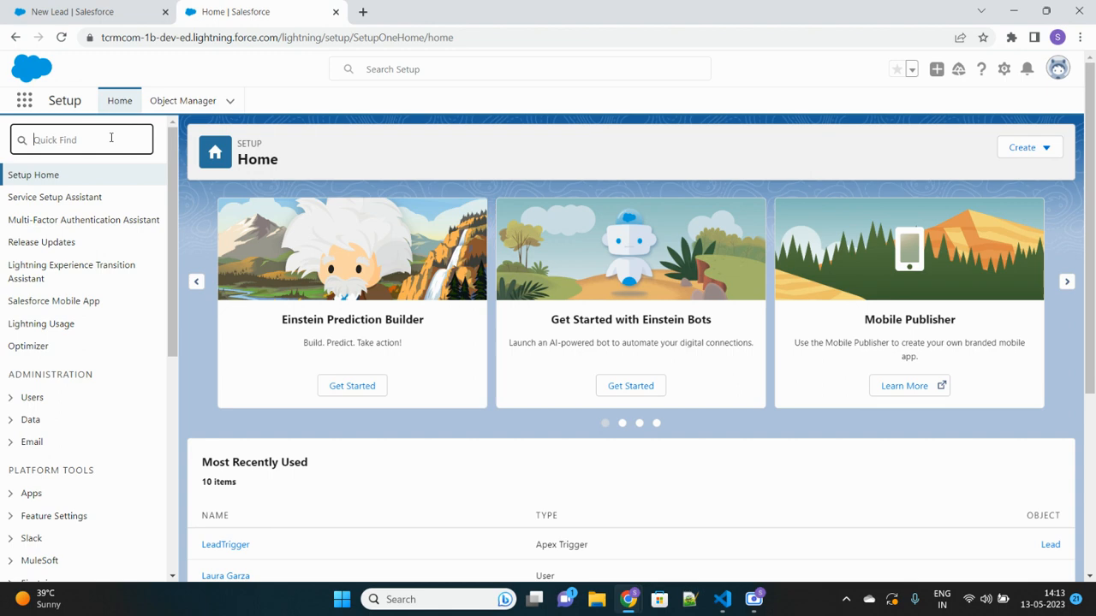
pyautogui.write('dev h')
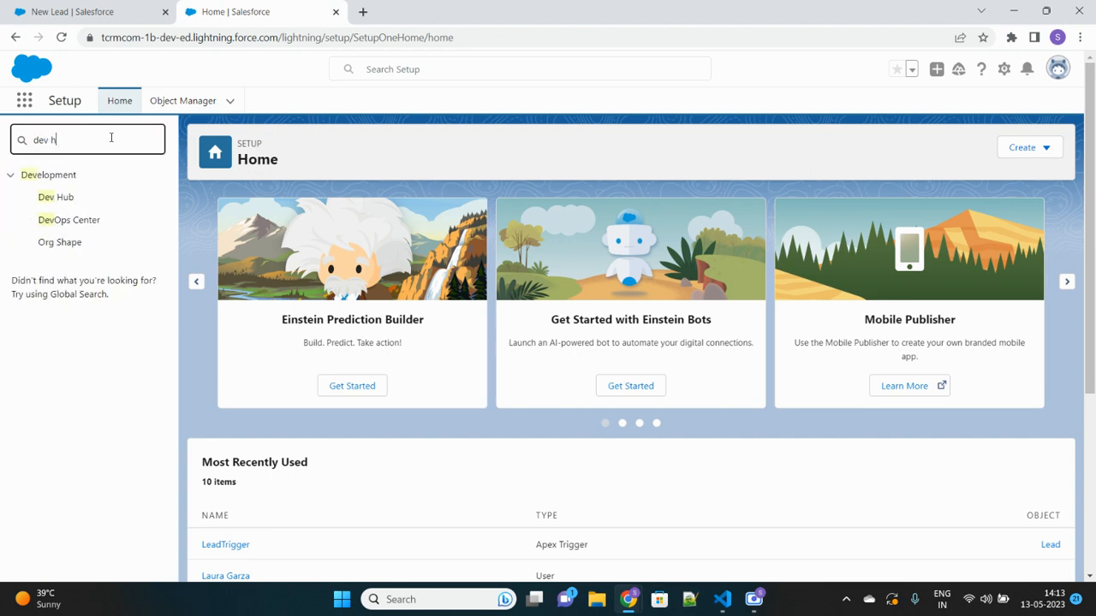
pyautogui.click(55, 197)
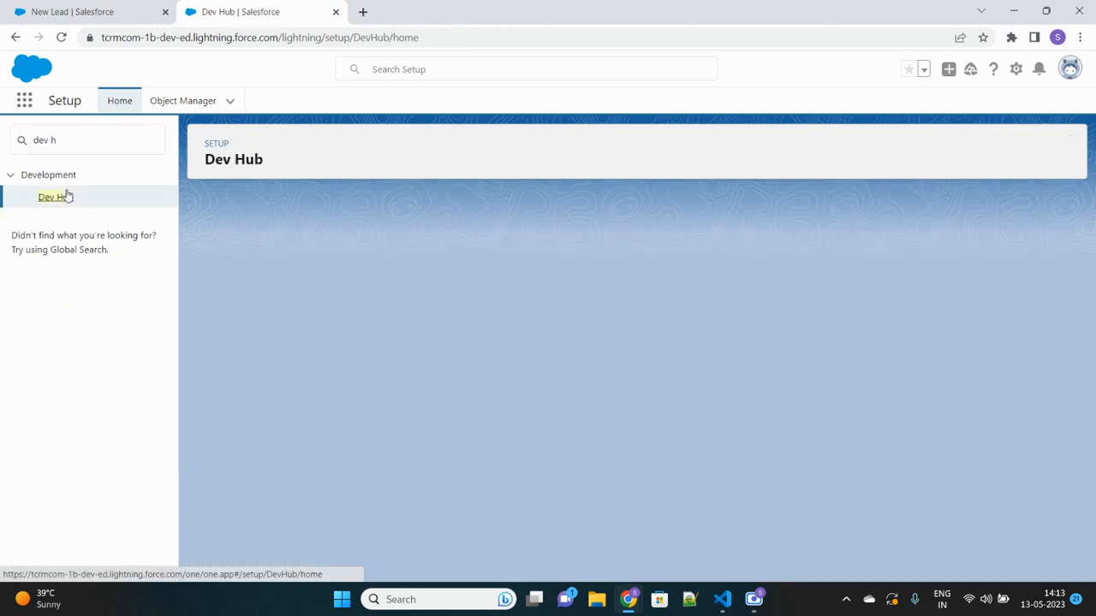
pyautogui.click(52, 196)
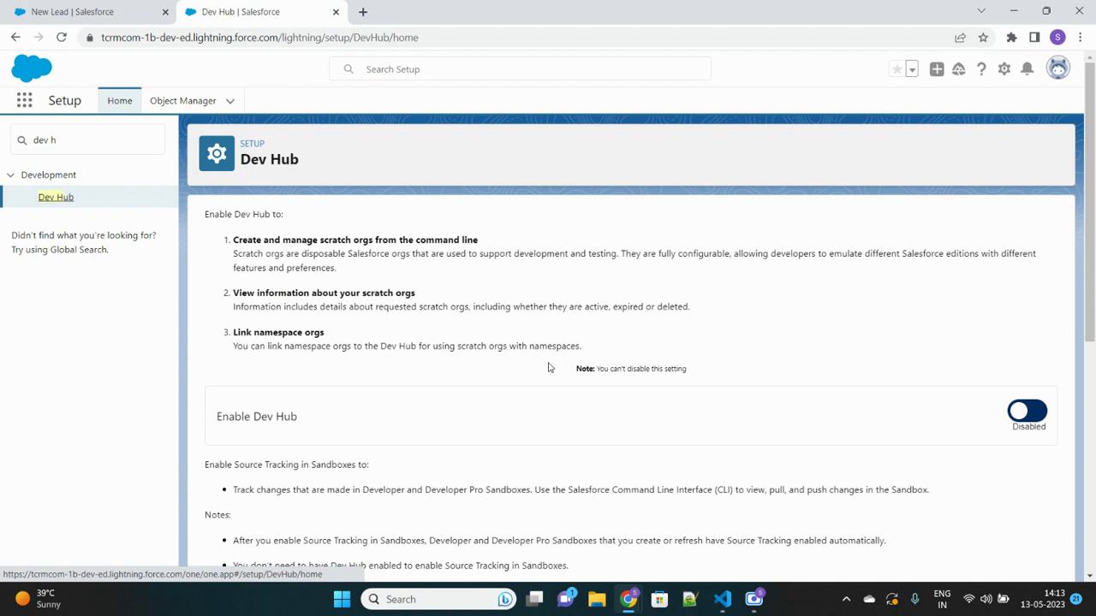
pyautogui.moveTo(325, 425)
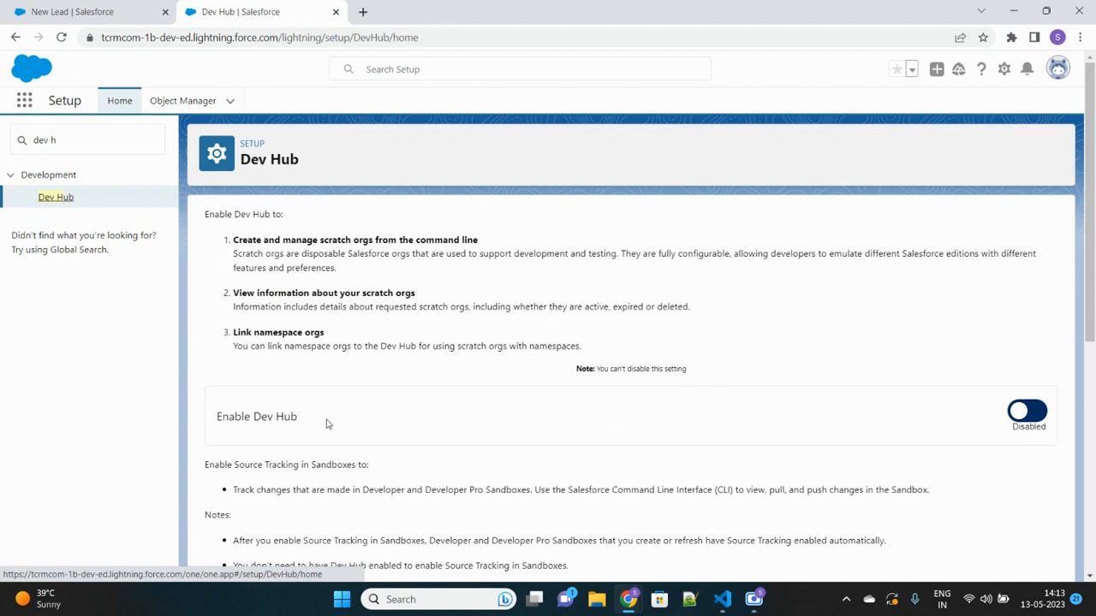
pyautogui.moveTo(1043, 418)
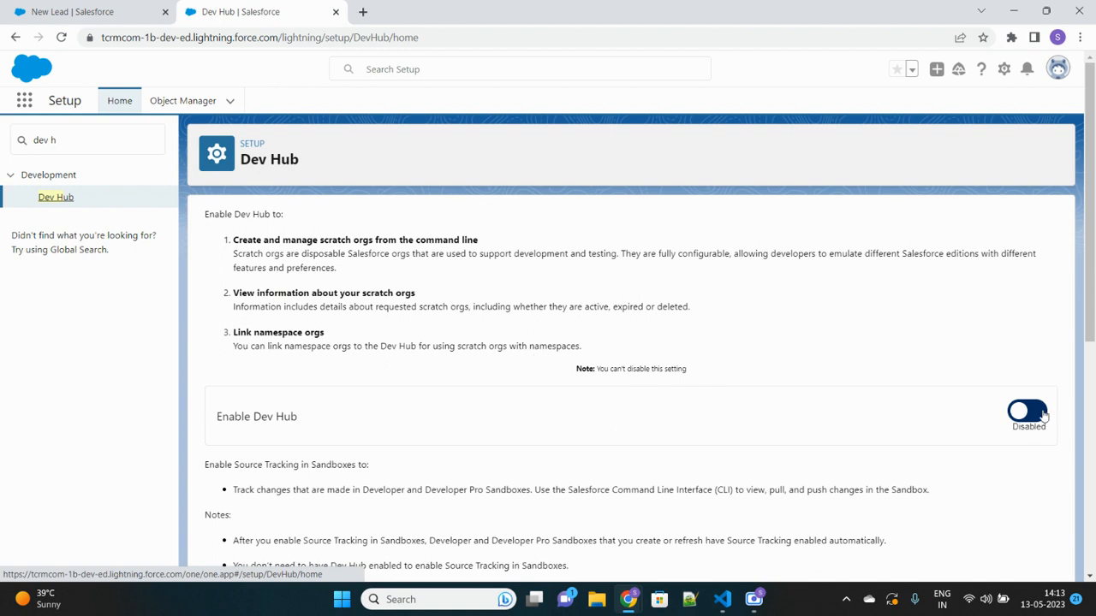
pyautogui.click(1025, 411)
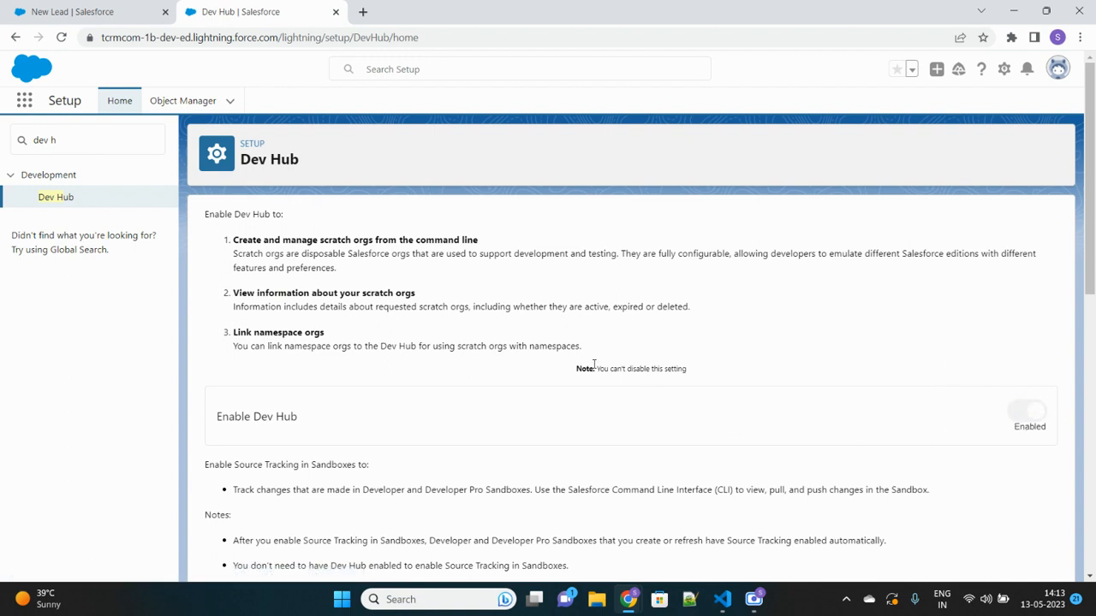
pyautogui.moveTo(592, 348)
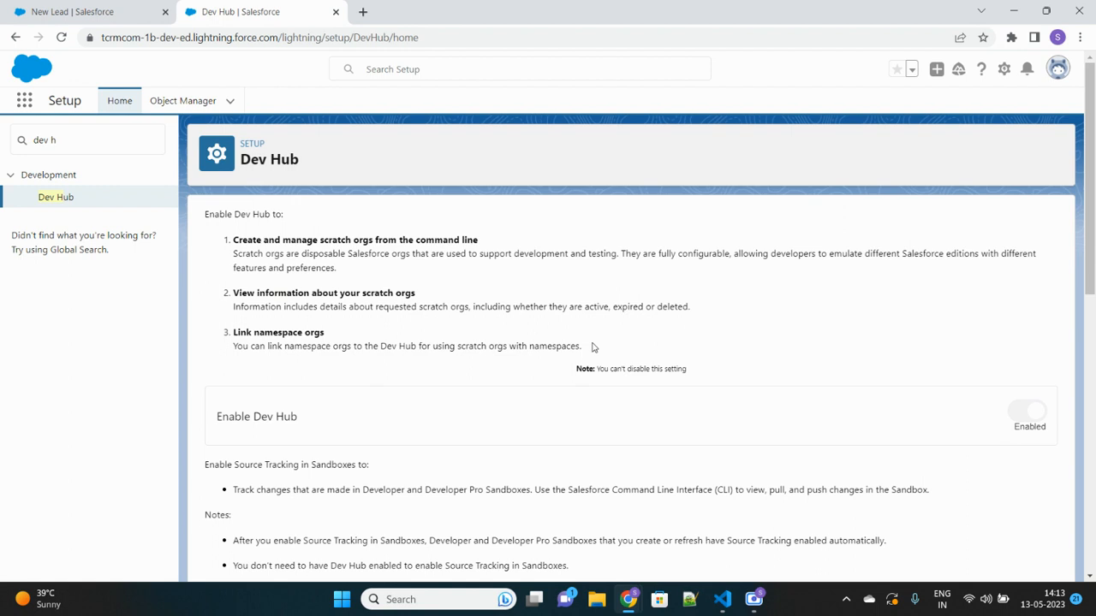
pyautogui.moveTo(181, 99)
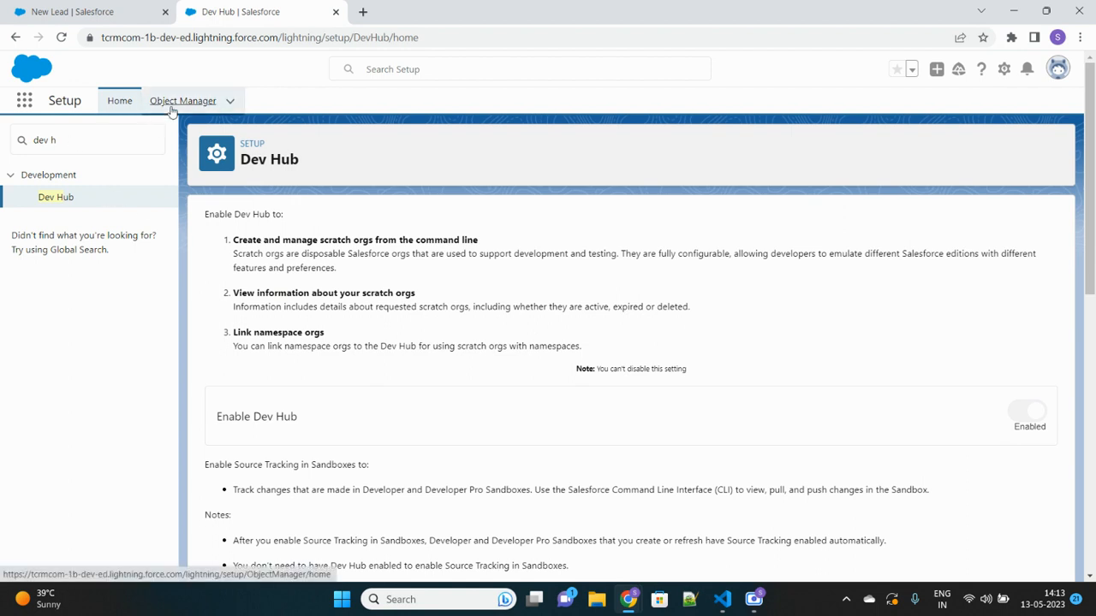
# Run SFDX: Authorize a Dev Hub from the Command Palette using 'auth'.
pyautogui.click(182, 99)
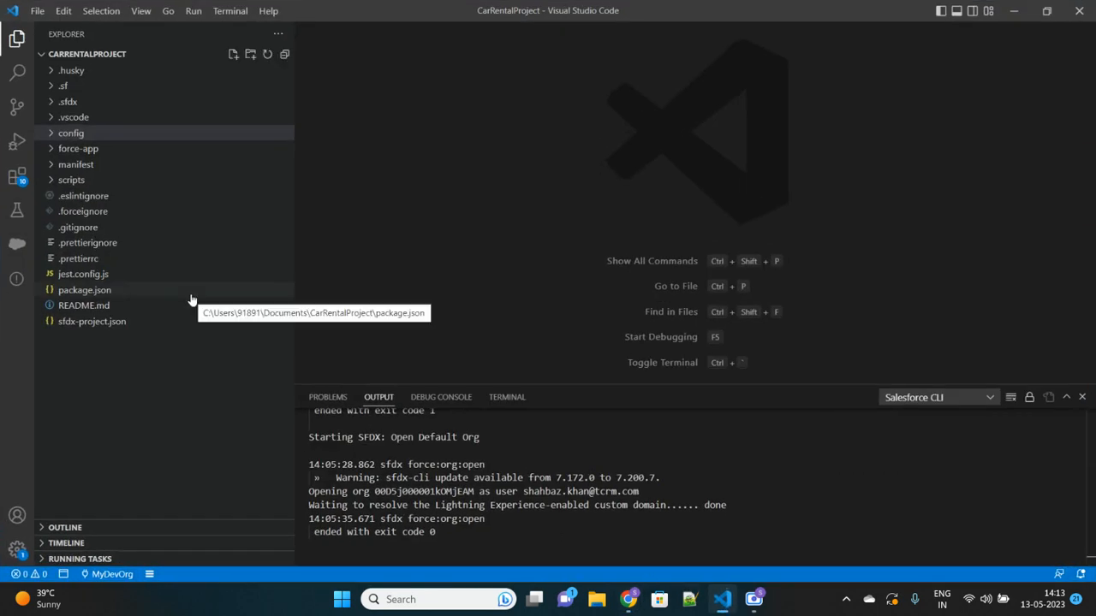
pyautogui.moveTo(120, 206)
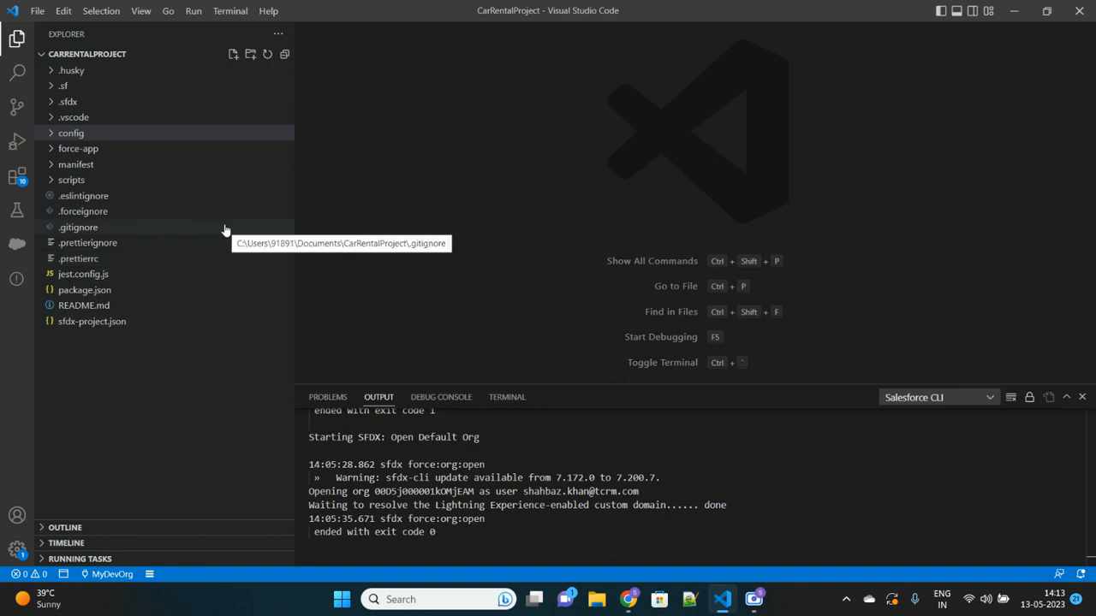
pyautogui.write('au')
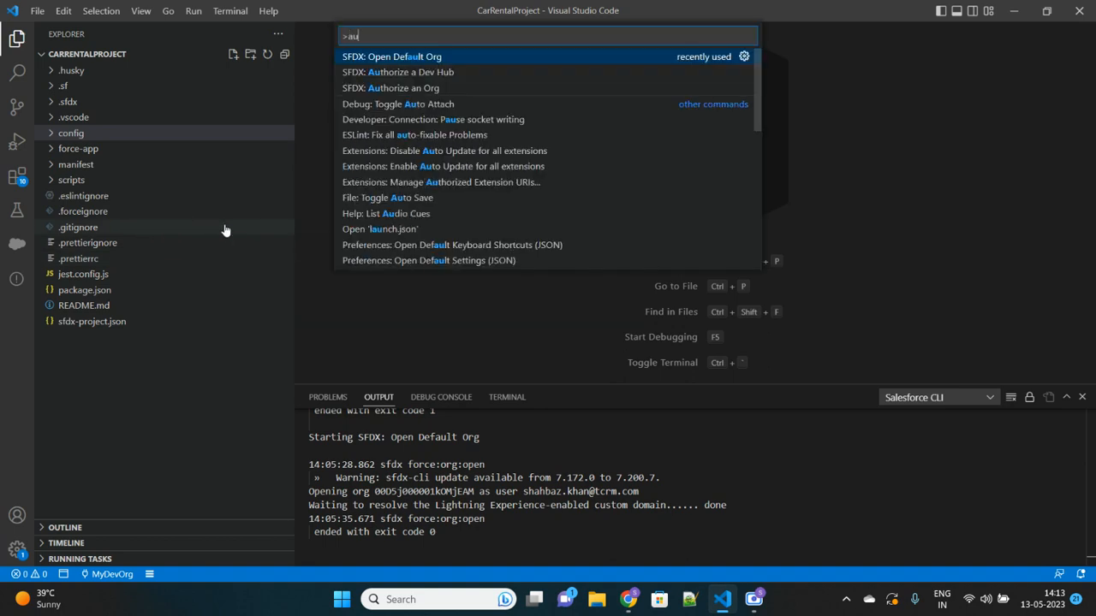
pyautogui.write('th')
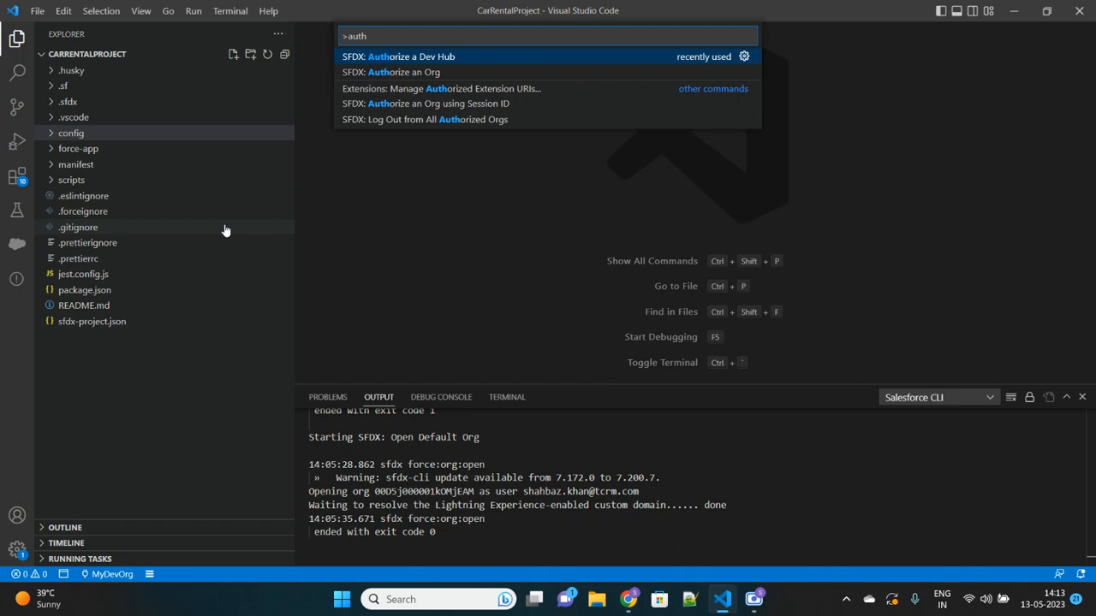
pyautogui.click(411, 54)
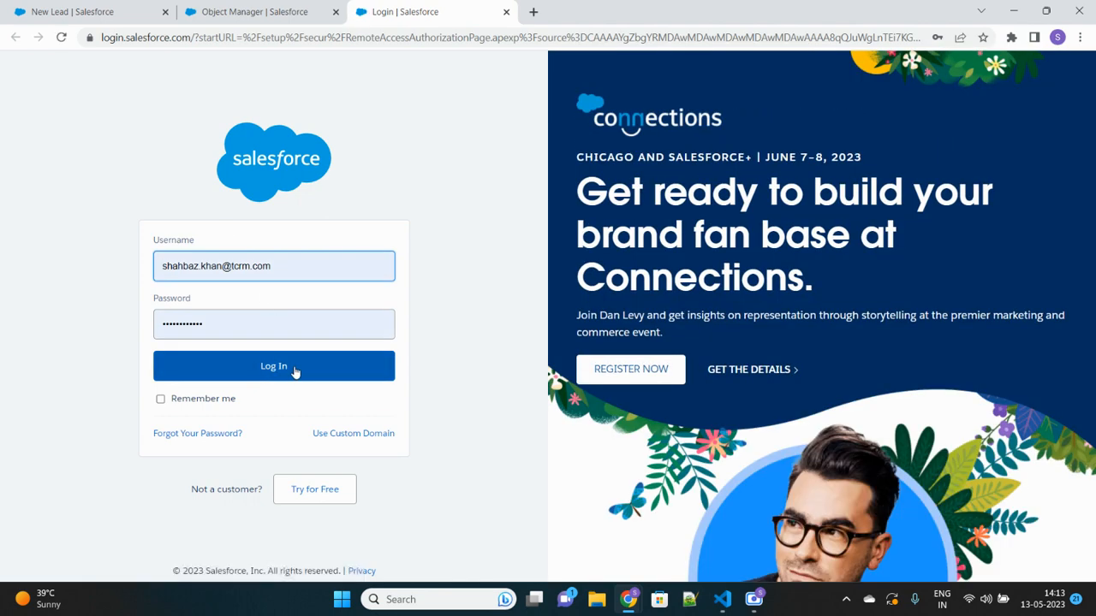
# Log in on the Salesforce page with the prefilled credentials to approve the Dev Hub.
pyautogui.click(274, 366)
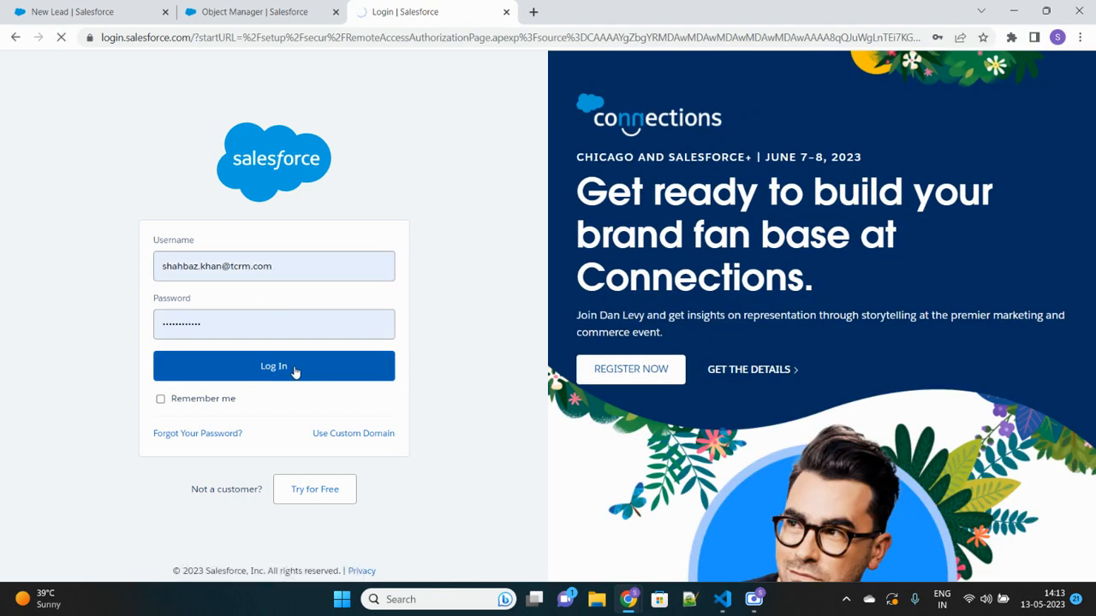
pyautogui.click(274, 366)
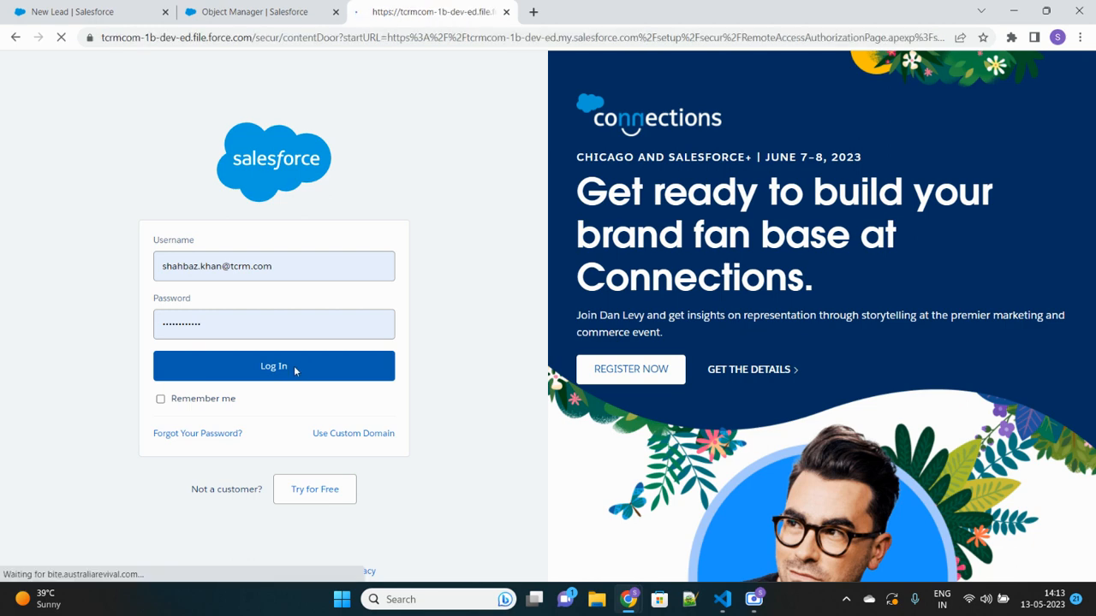
pyautogui.click(273, 367)
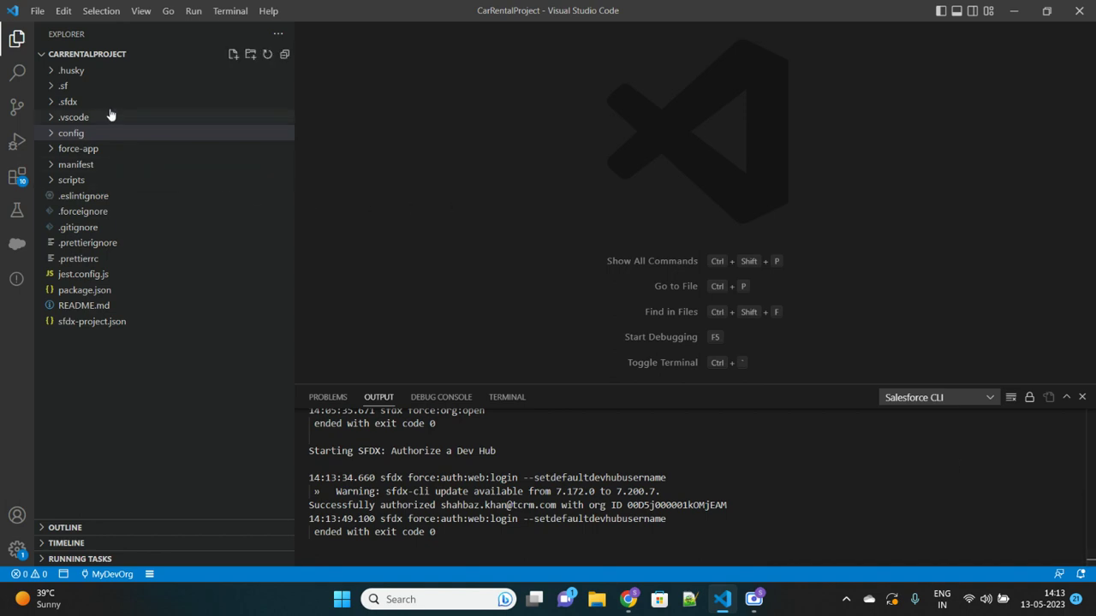
pyautogui.moveTo(110, 274)
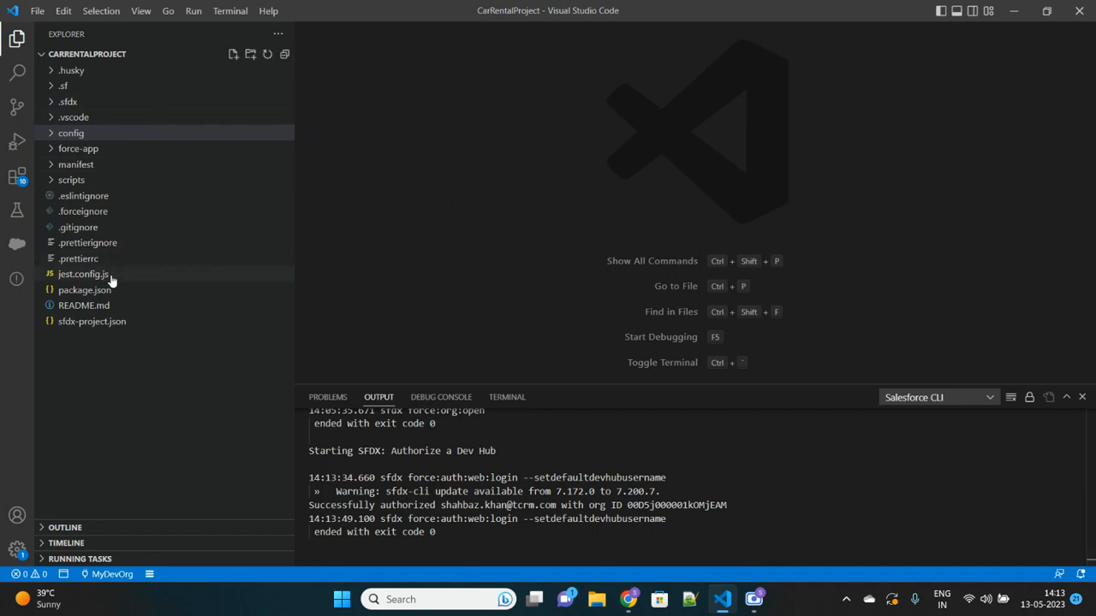
pyautogui.moveTo(60, 161)
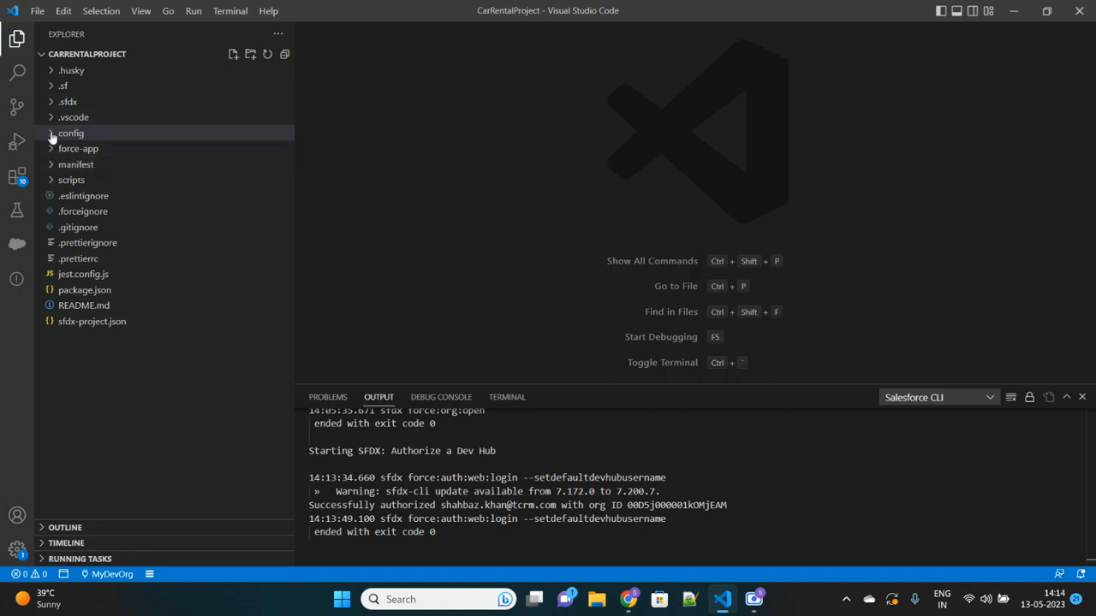
# Expand the config folder to reveal project-scratch-def.json in the Explorer.
pyautogui.click(70, 133)
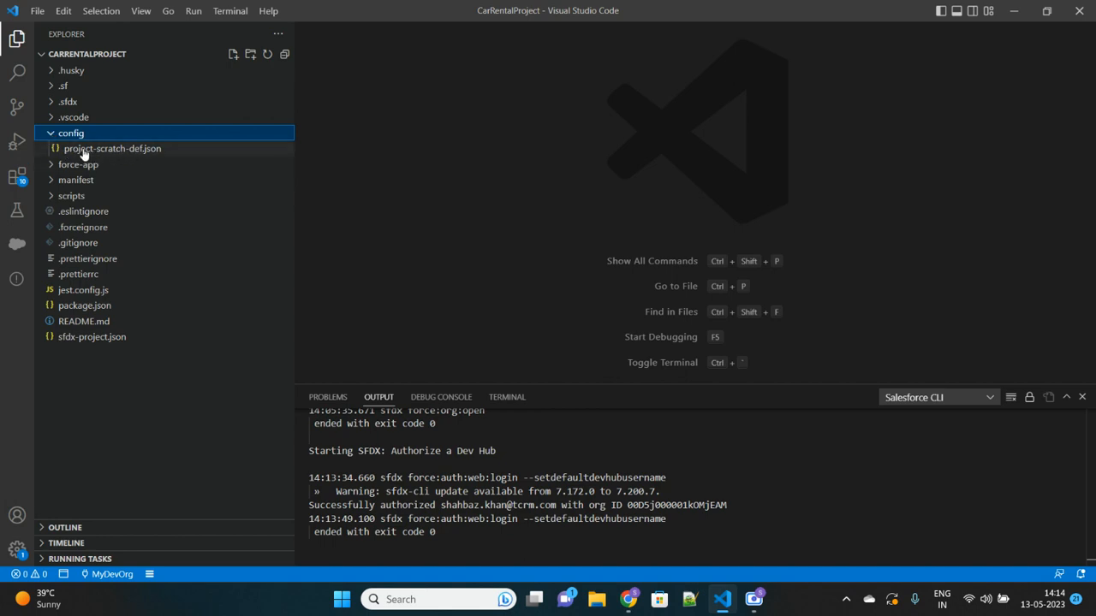
pyautogui.moveTo(96, 159)
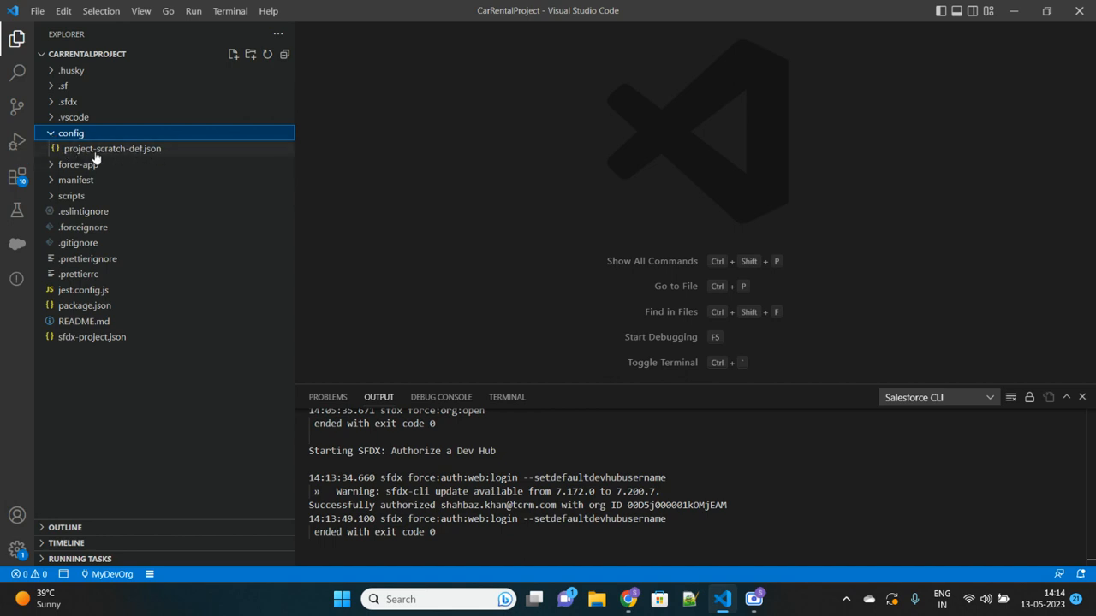
pyautogui.moveTo(111, 147)
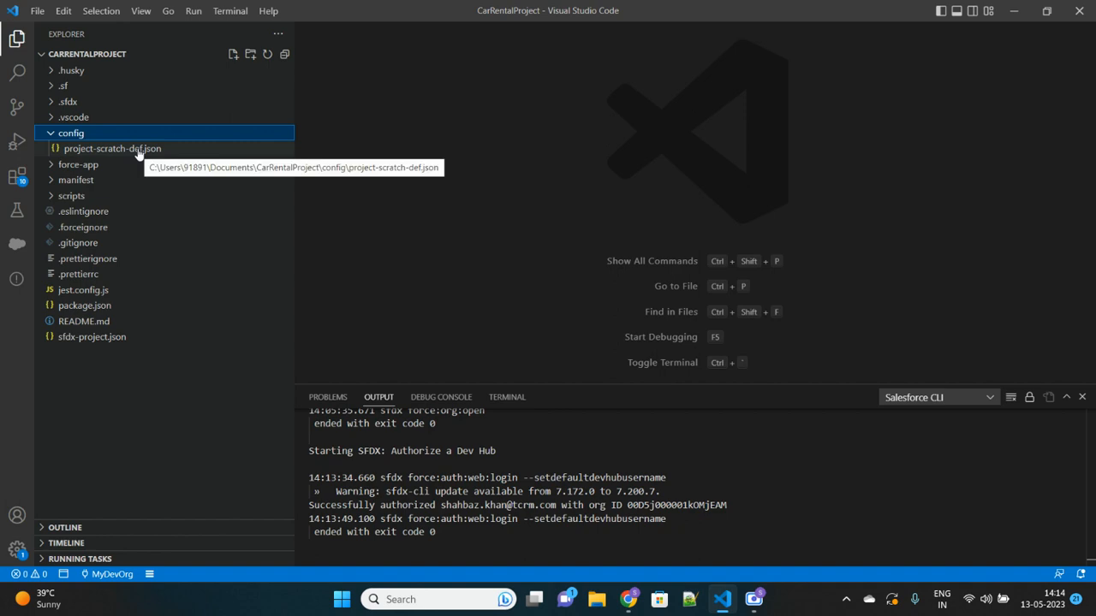
pyautogui.moveTo(106, 154)
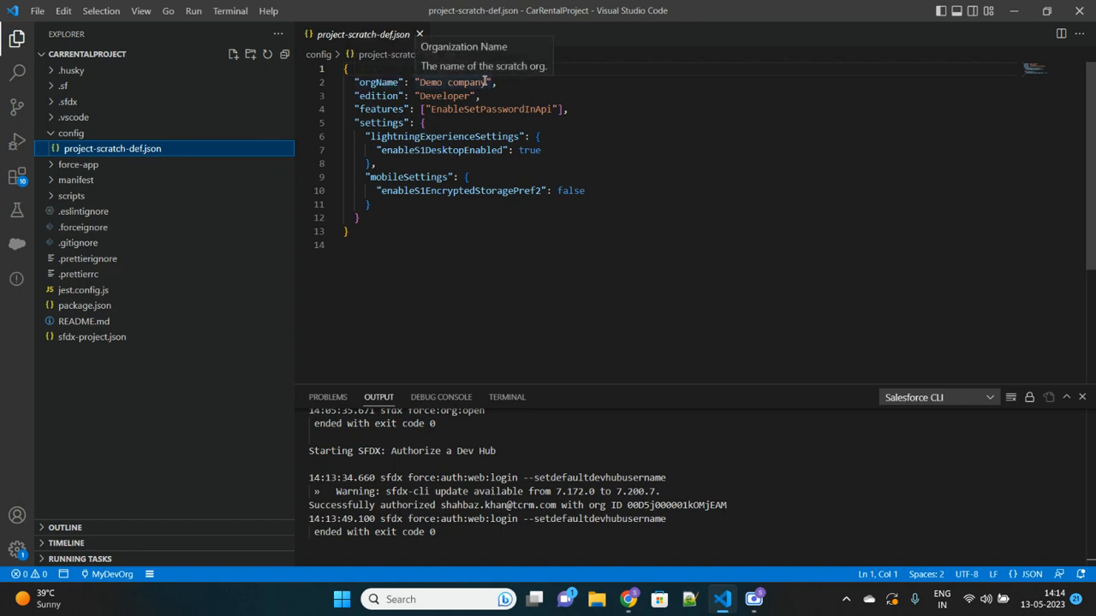
pyautogui.moveTo(397, 82)
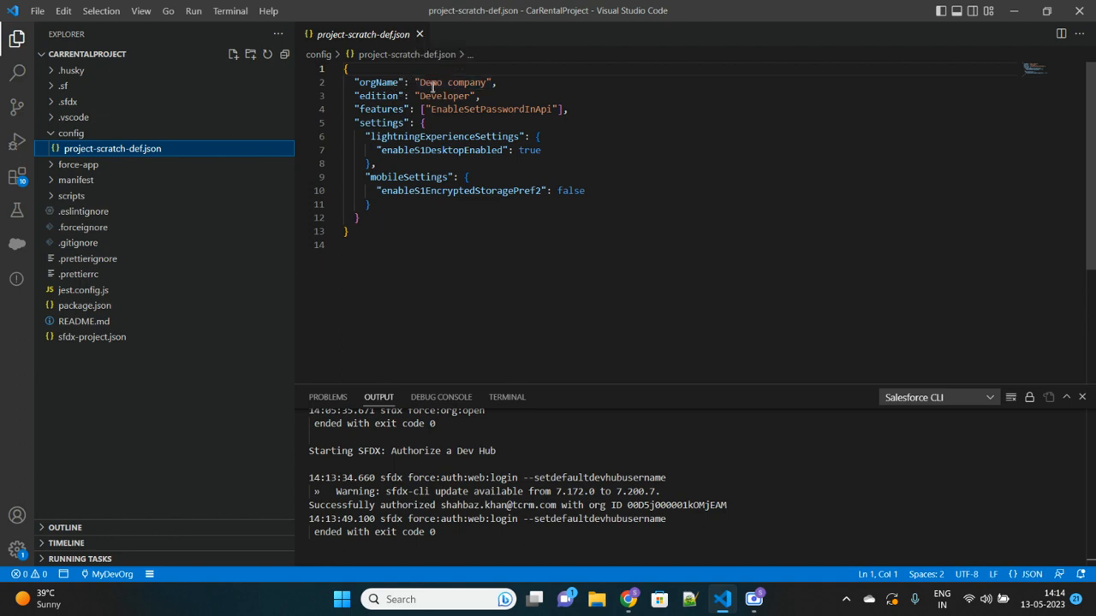
# Review Demo company, Developer edition, EnableSetPasswordInApi and mobileSettings in project-scratch-def.json.
pyautogui.doubleClick(444, 96)
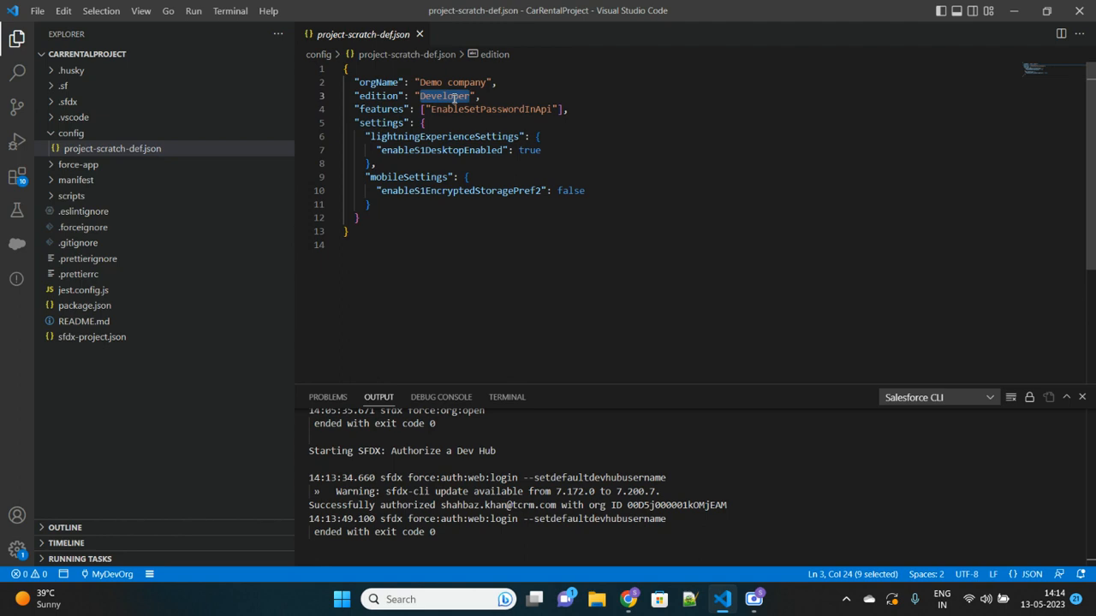
pyautogui.doubleClick(490, 110)
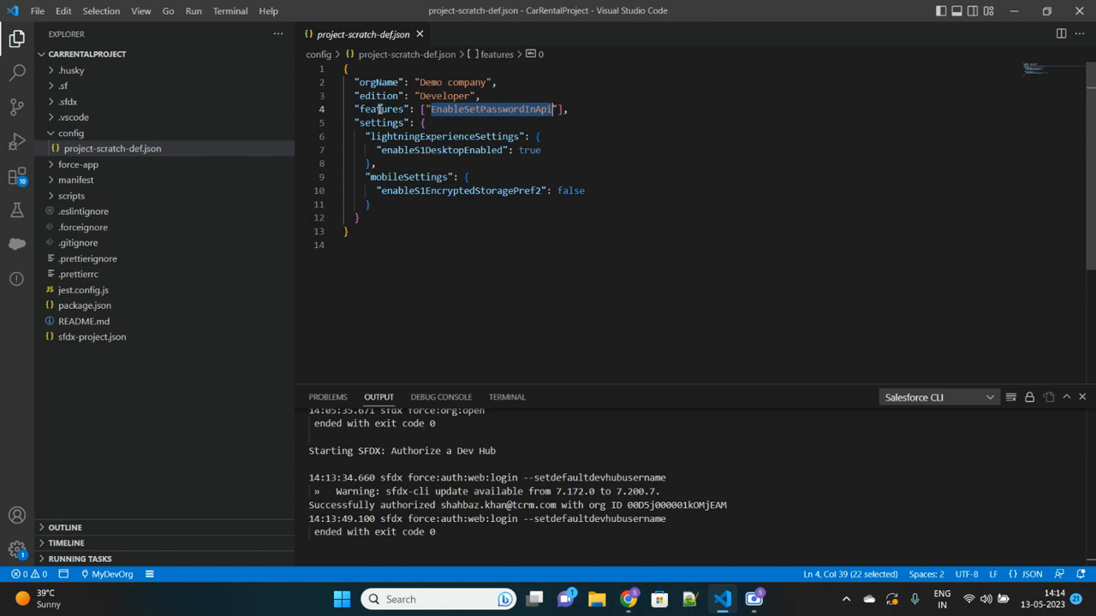
pyautogui.doubleClick(382, 110)
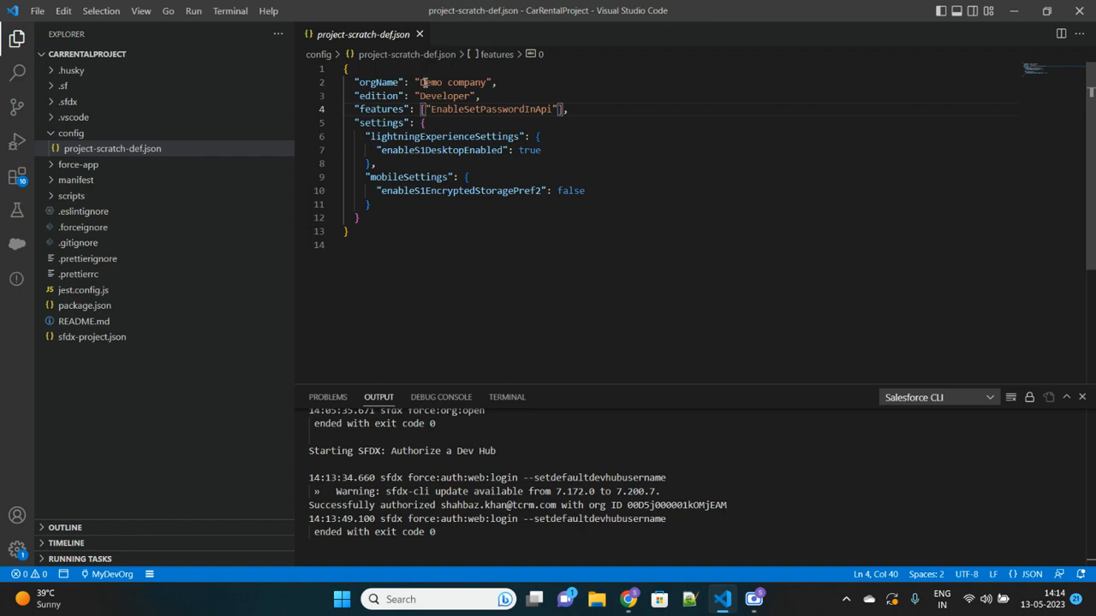
pyautogui.doubleClick(442, 137)
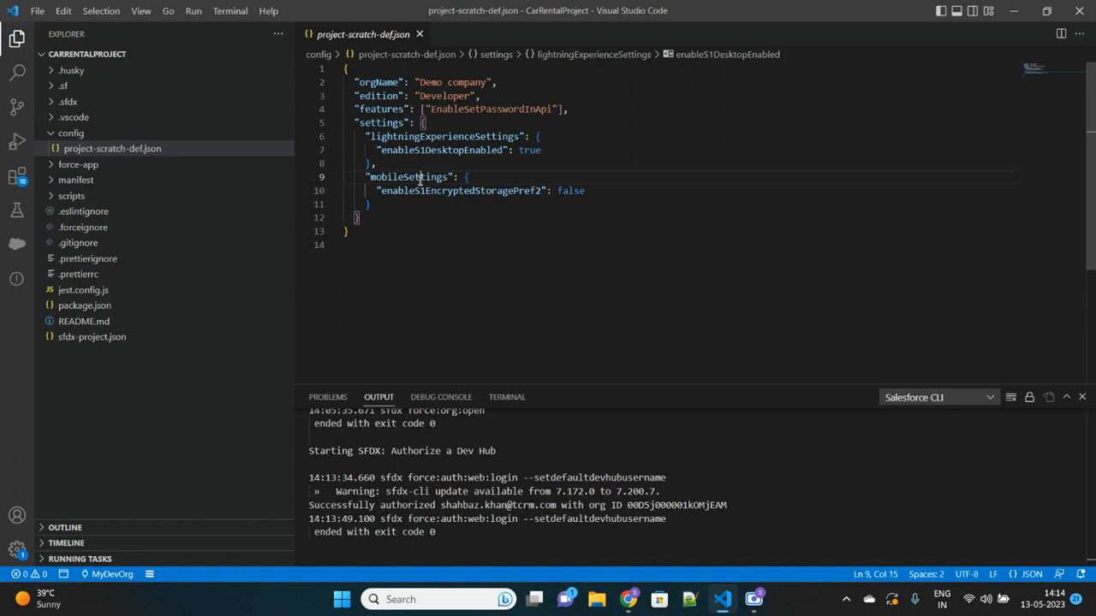
pyautogui.doubleClick(459, 190)
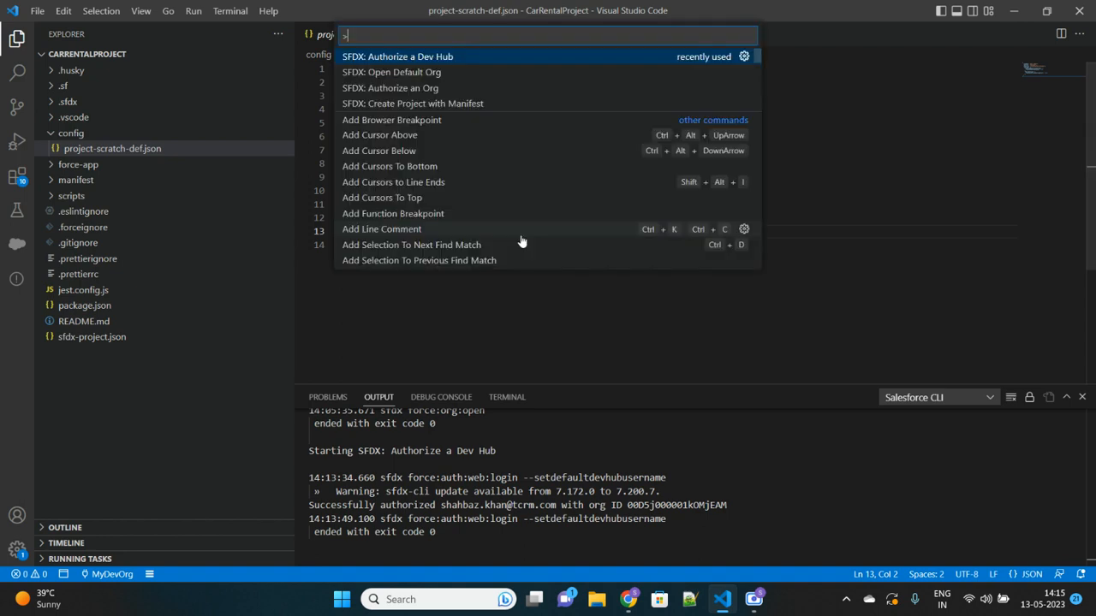
# Run SFDX: Create a Default Scratch Org with project-scratch-def.json as the definition.
pyautogui.write('creat')
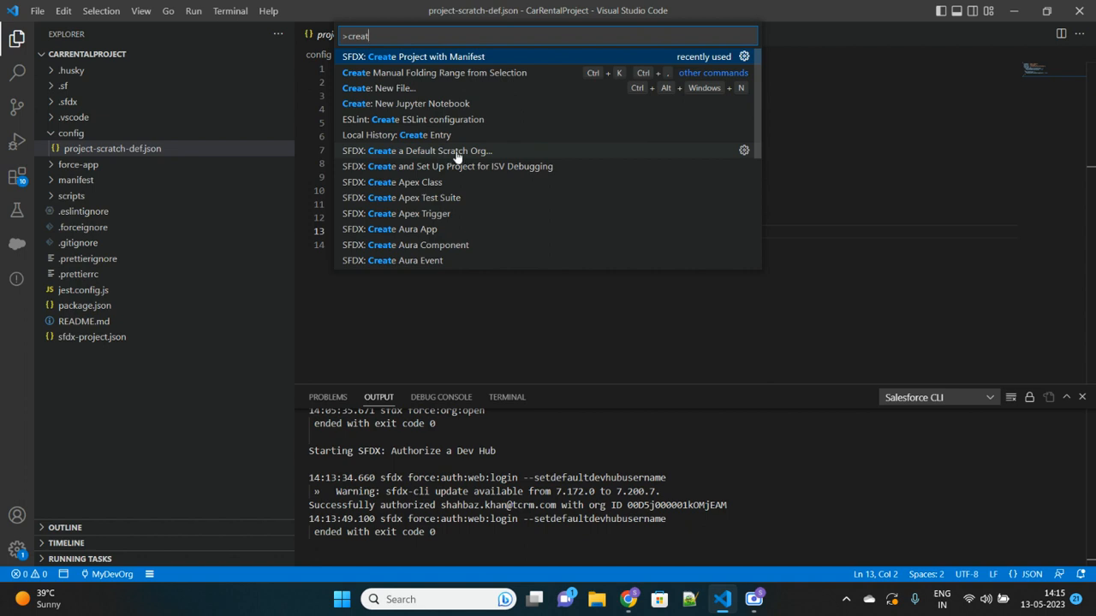
pyautogui.click(428, 150)
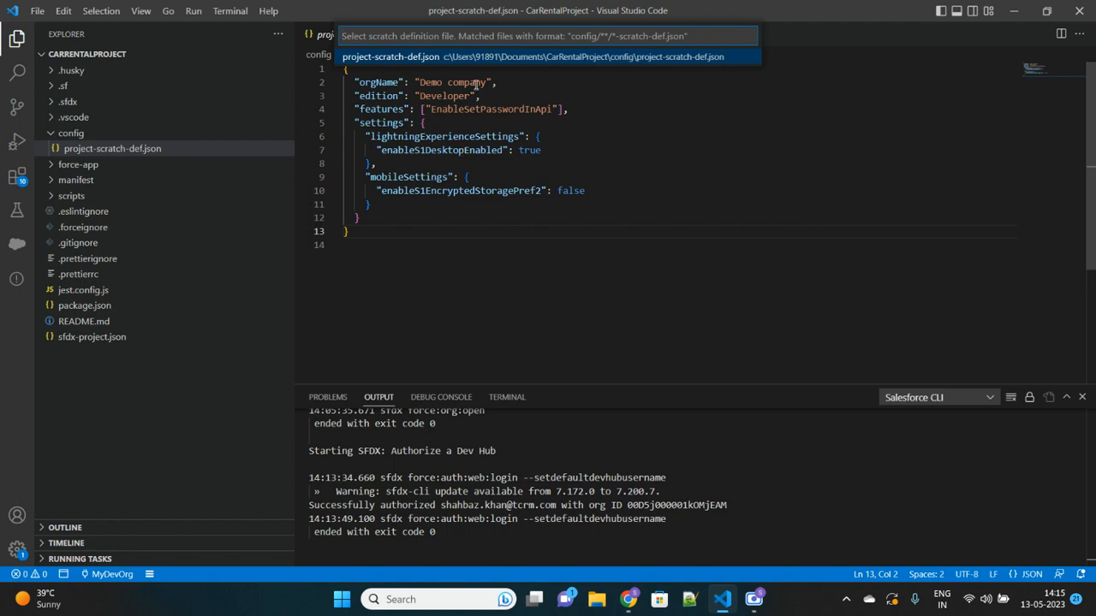
pyautogui.moveTo(384, 36)
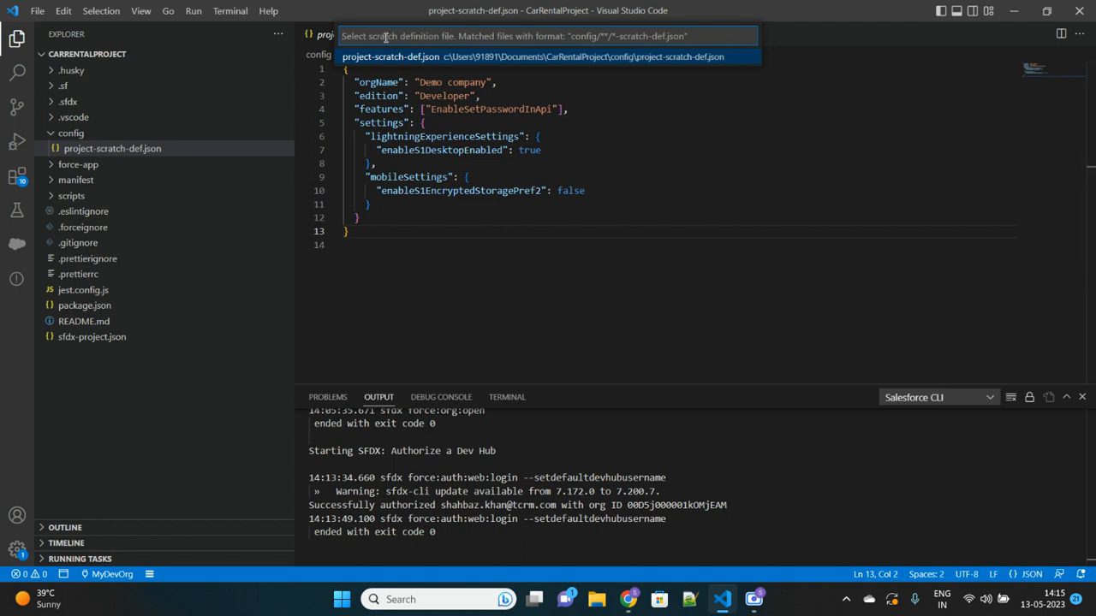
pyautogui.moveTo(374, 61)
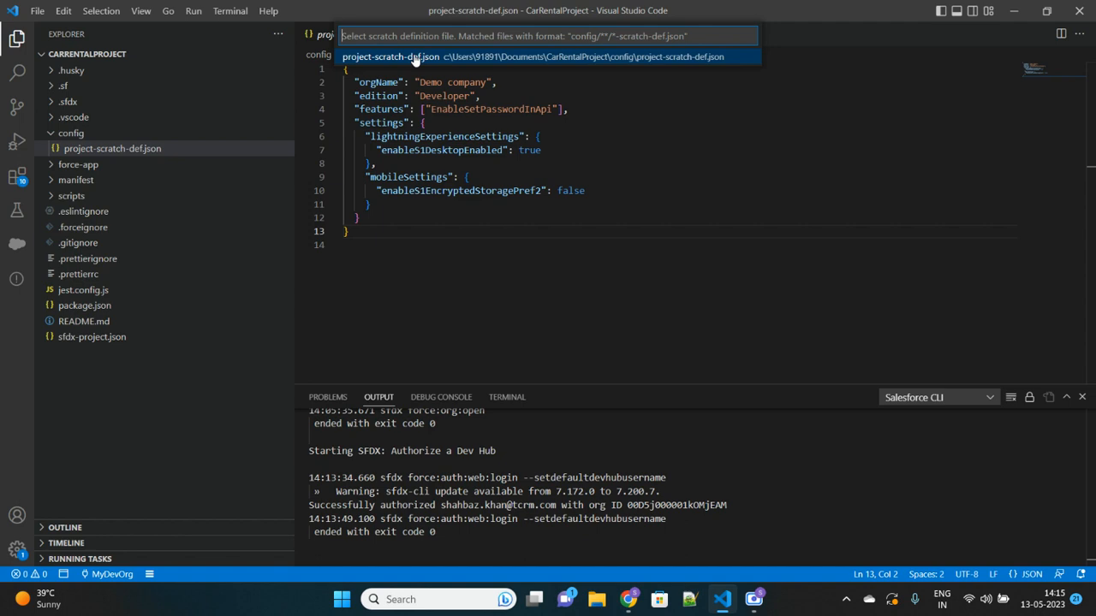
pyautogui.click(391, 56)
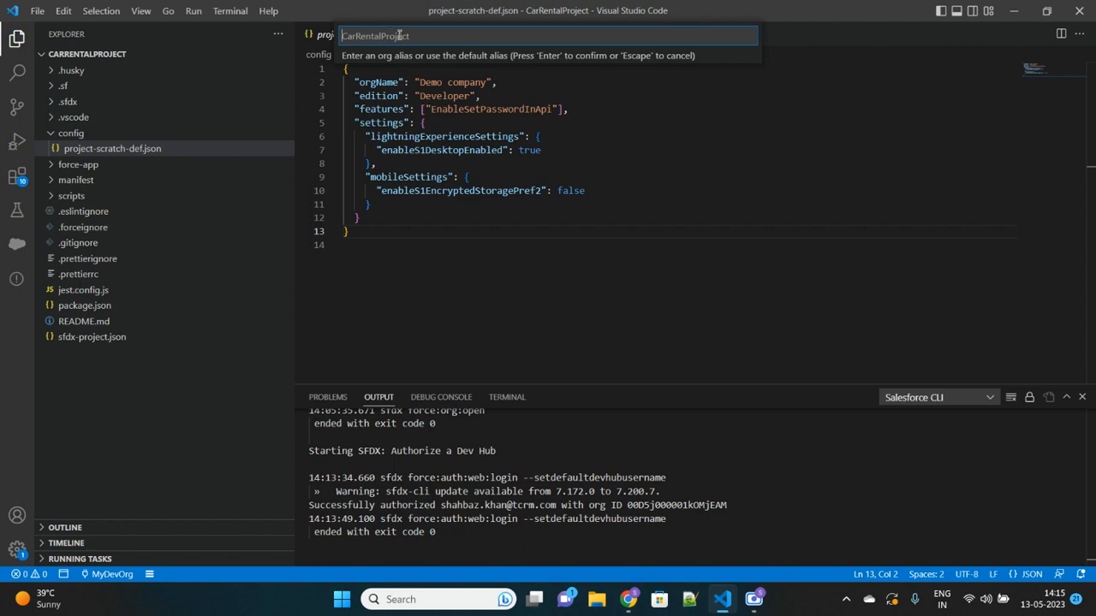
# Give the scratch org alias scratchOrgForCarRental and a 30-day expiry.
pyautogui.write('scratchOrgFor')
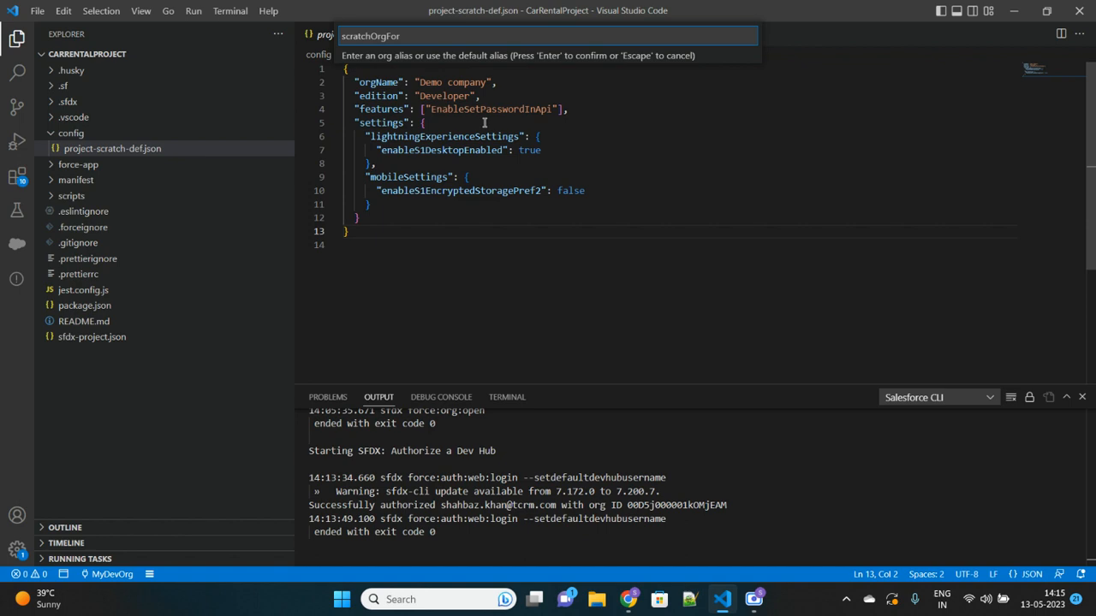
pyautogui.write('Car')
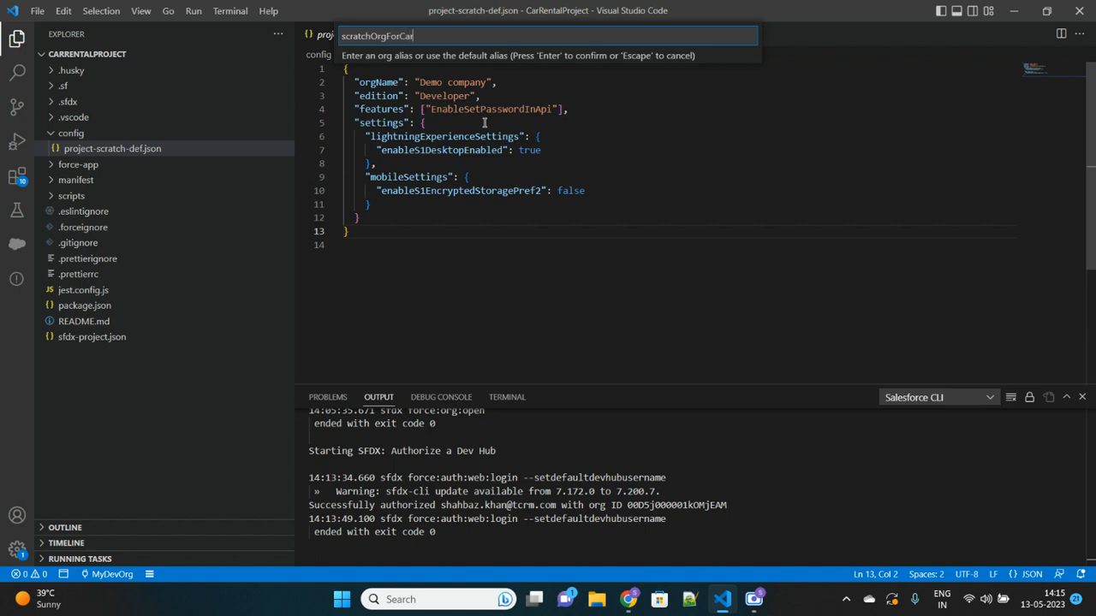
pyautogui.write('Rental')
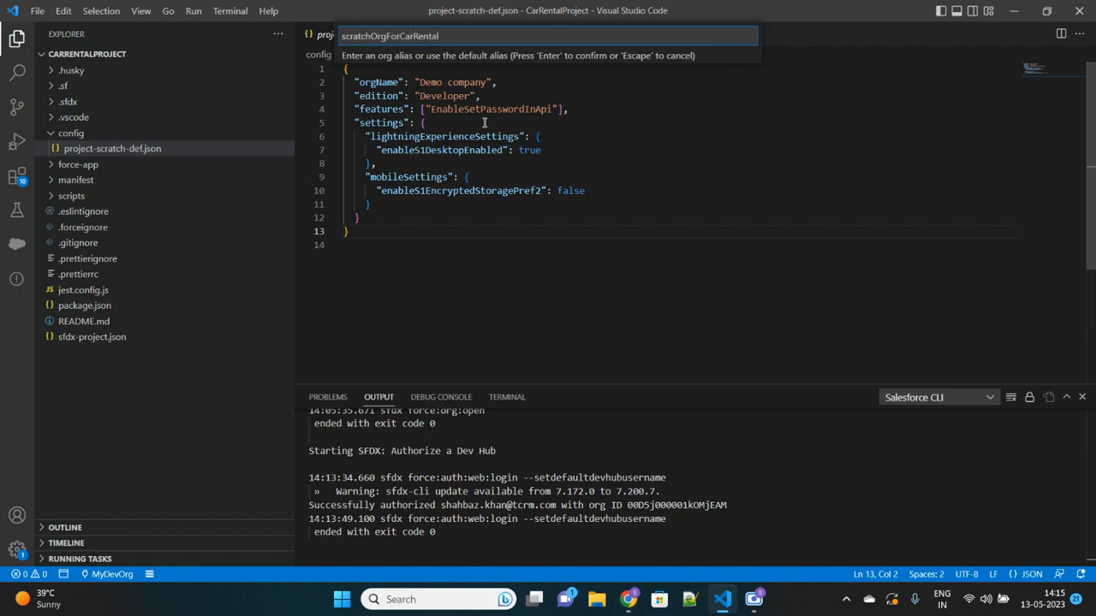
pyautogui.press('Return')
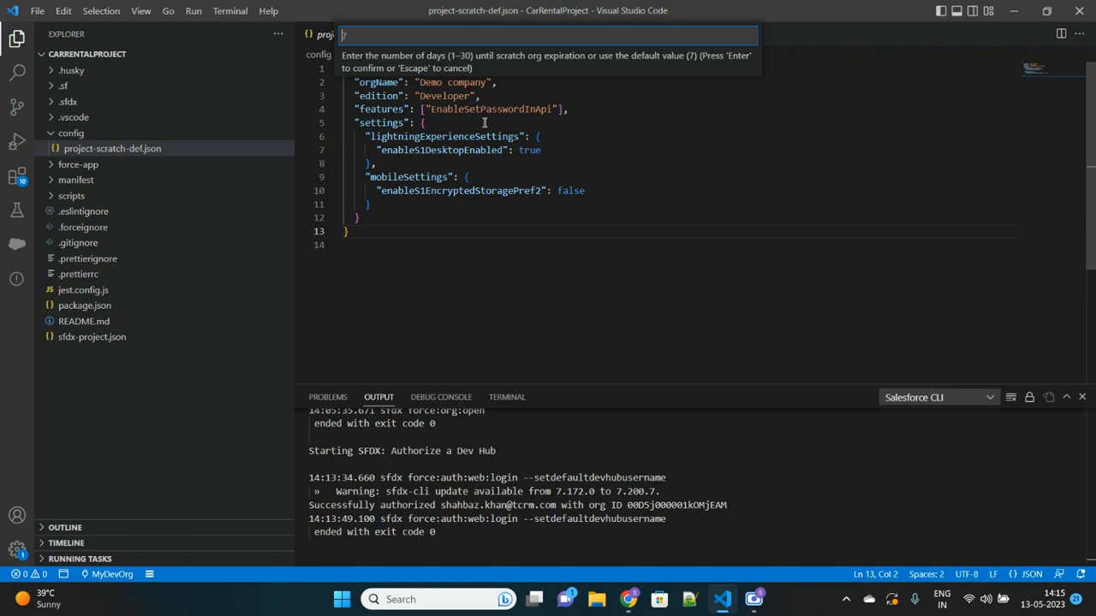
pyautogui.write('30')
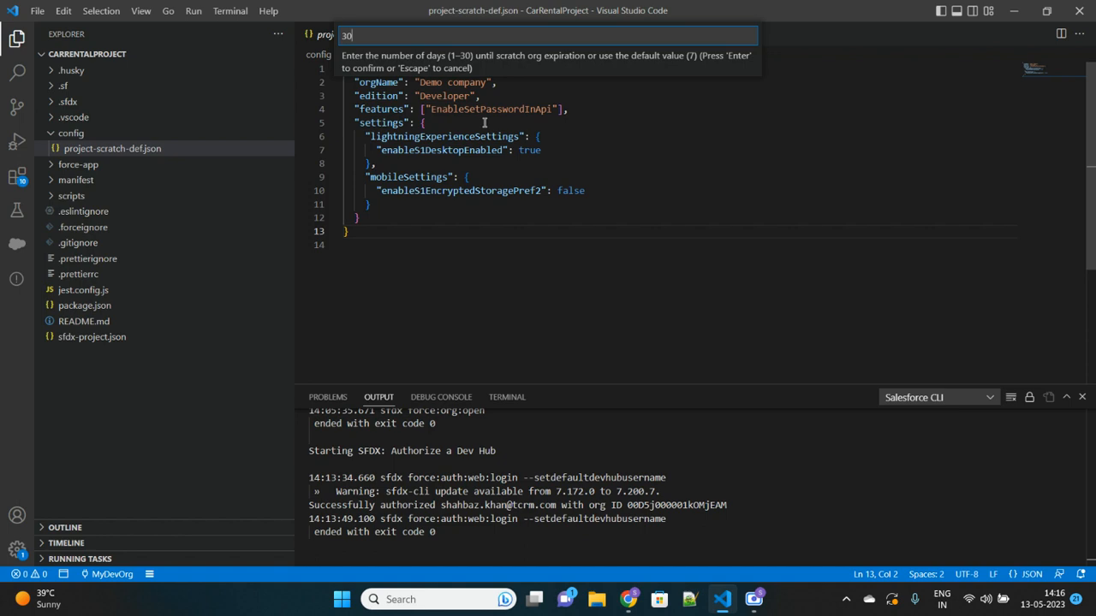
pyautogui.press('Return')
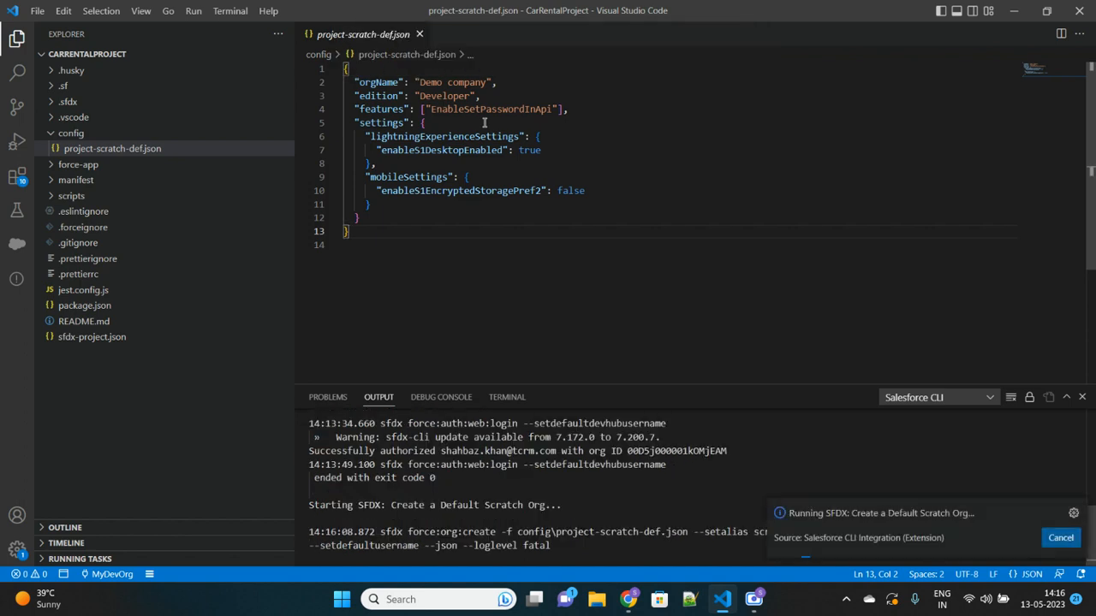
# Close the project-scratch-def.json tab once scratchOrgForCarRental is created.
pyautogui.click(419, 34)
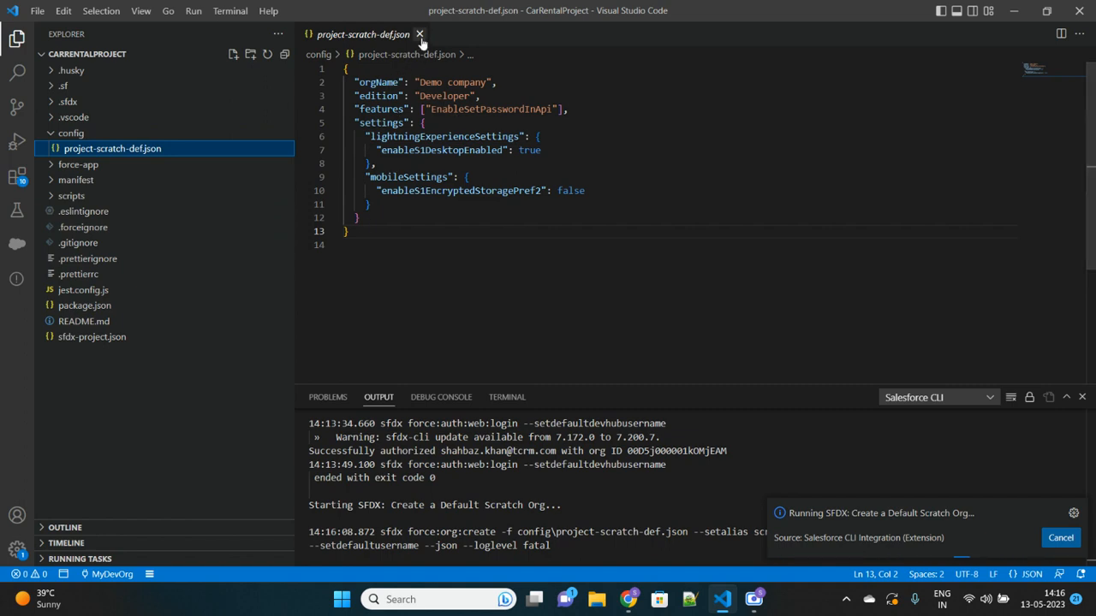
pyautogui.click(419, 34)
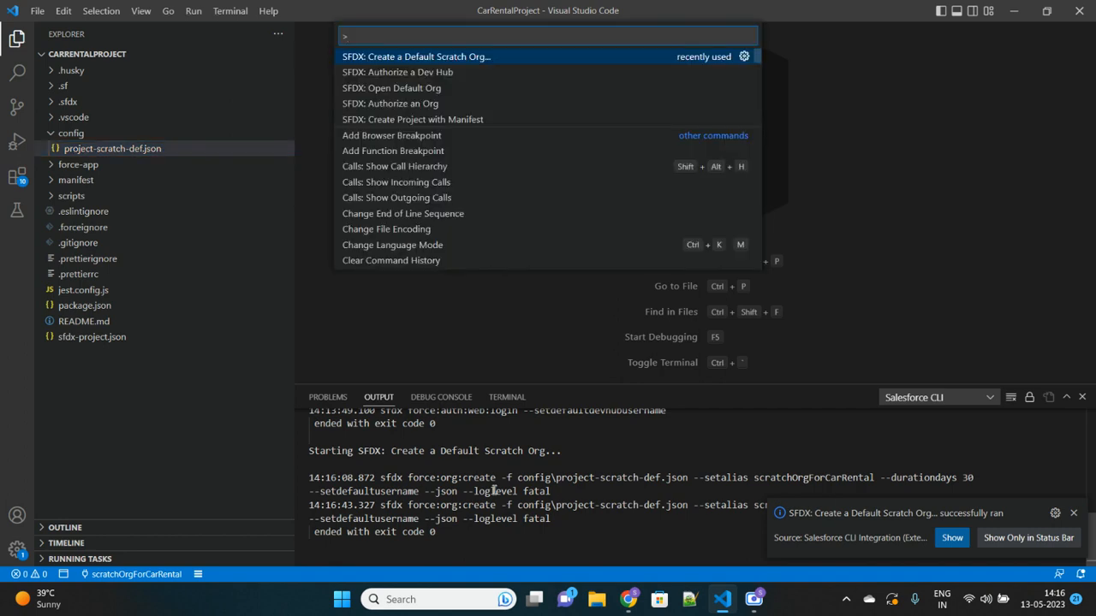
# Run SFDX: Open Default Org to launch the scratch org in the browser.
pyautogui.write('open')
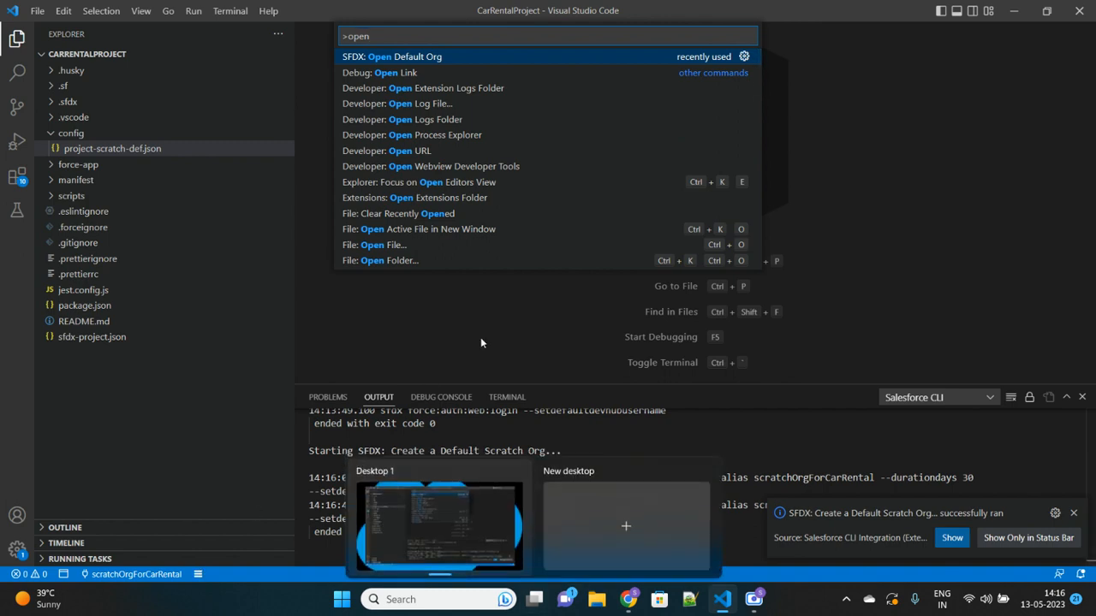
pyautogui.click(391, 57)
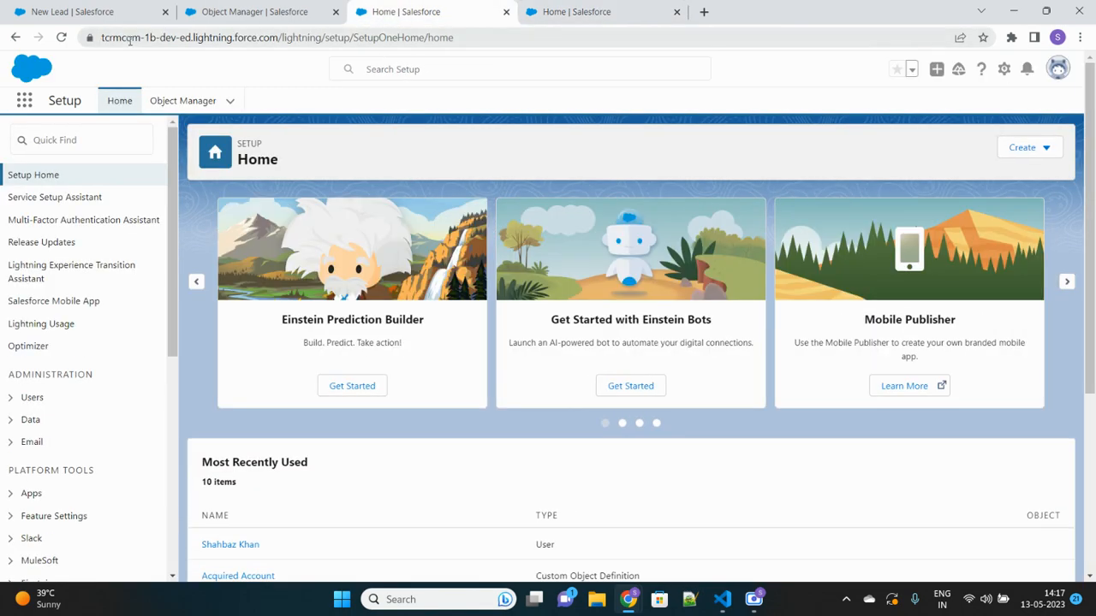
# Verify Company Information shows Demo company and Developer Edition, then return to VS Code.
pyautogui.click(603, 12)
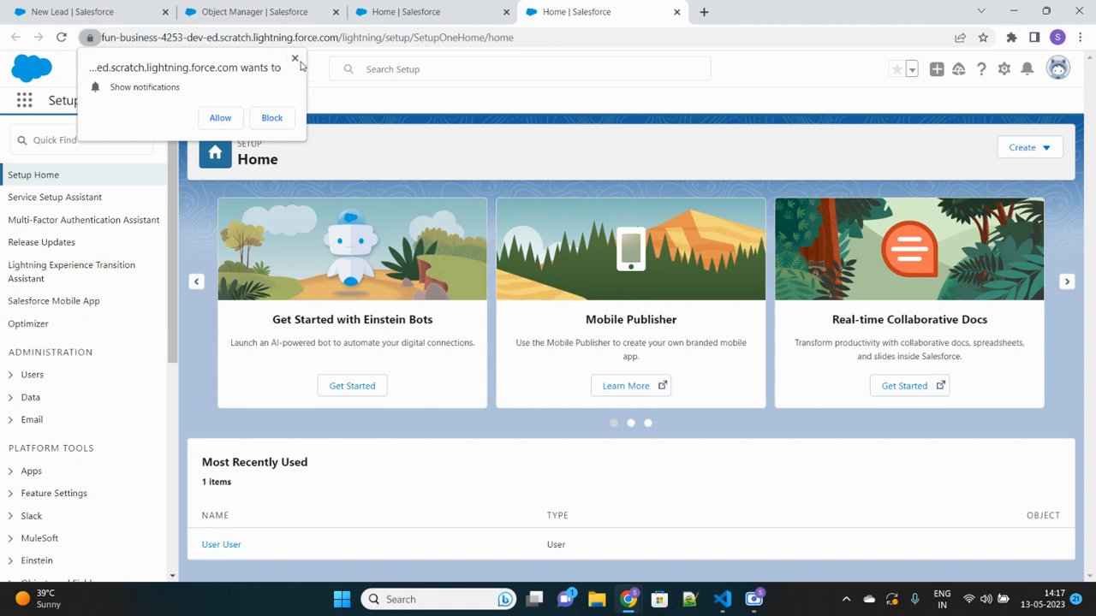
pyautogui.write('company')
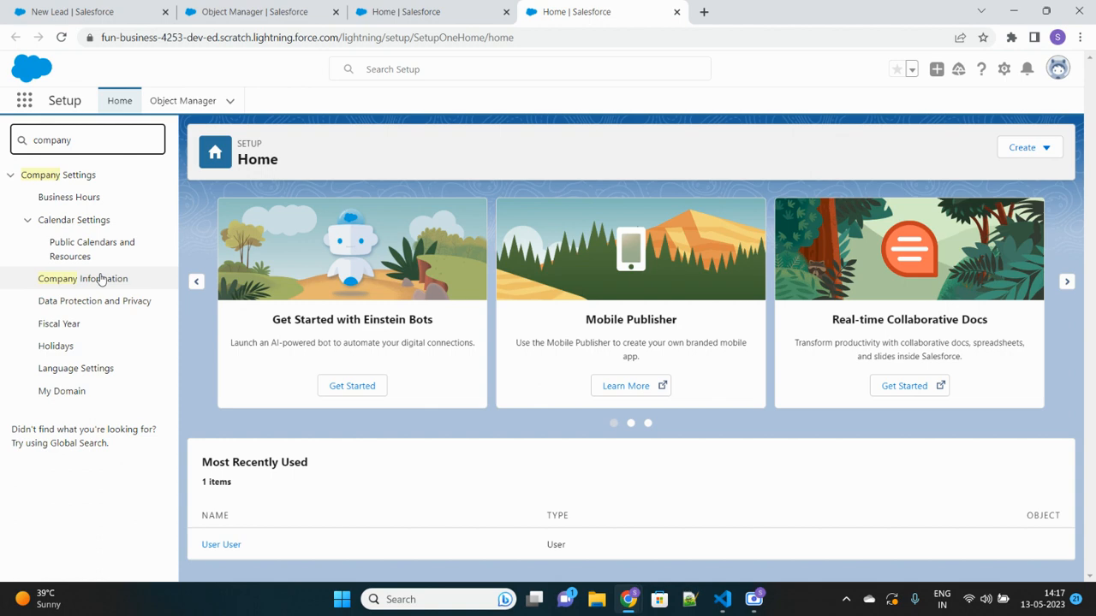
pyautogui.moveTo(82, 277)
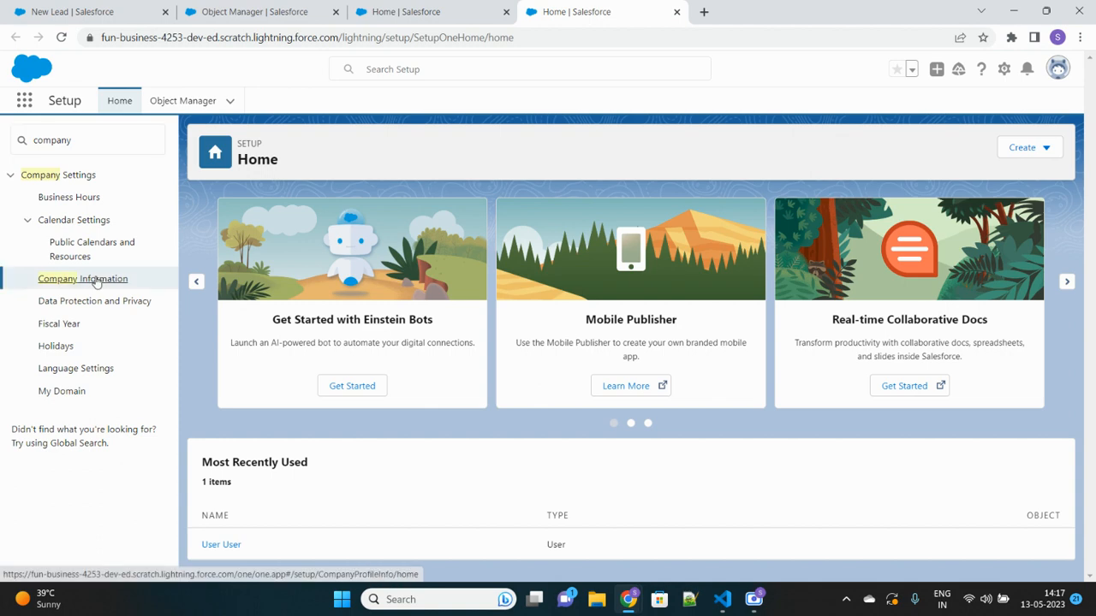
pyautogui.click(82, 277)
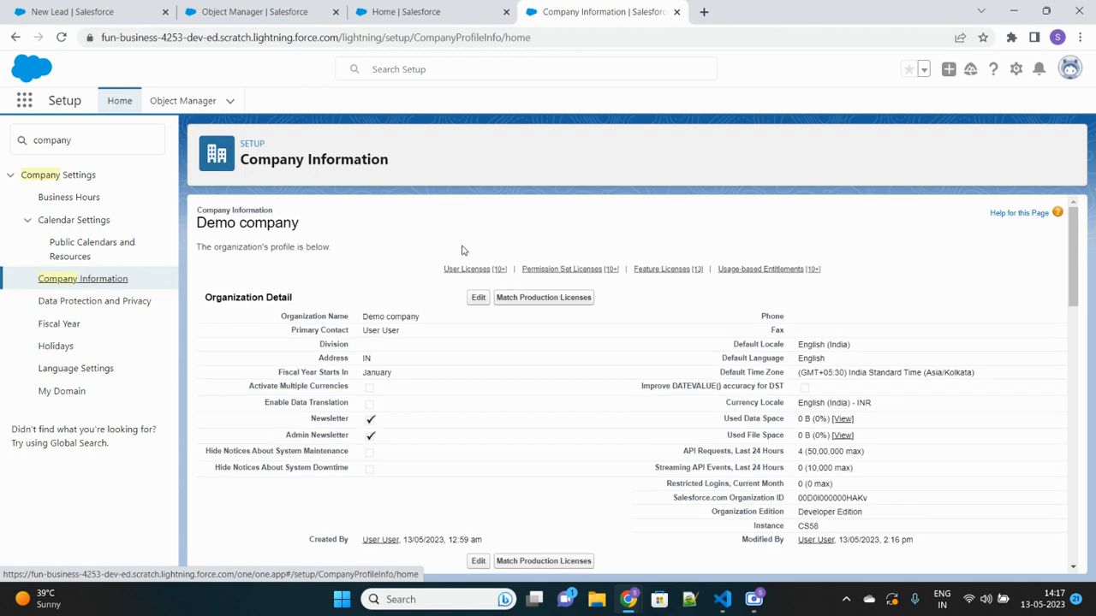
pyautogui.doubleClick(390, 316)
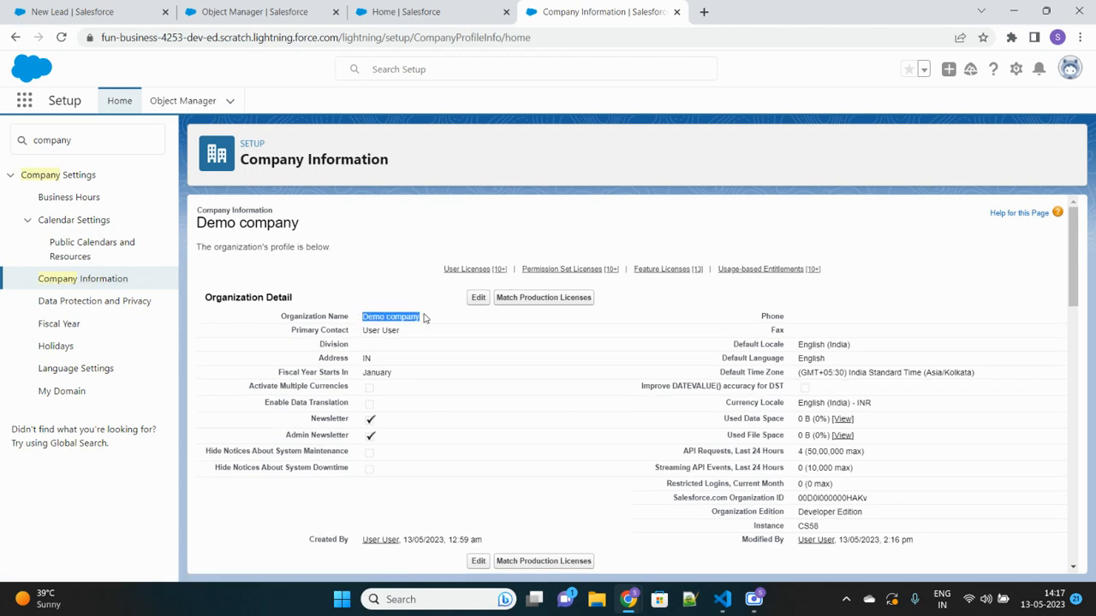
pyautogui.click(722, 599)
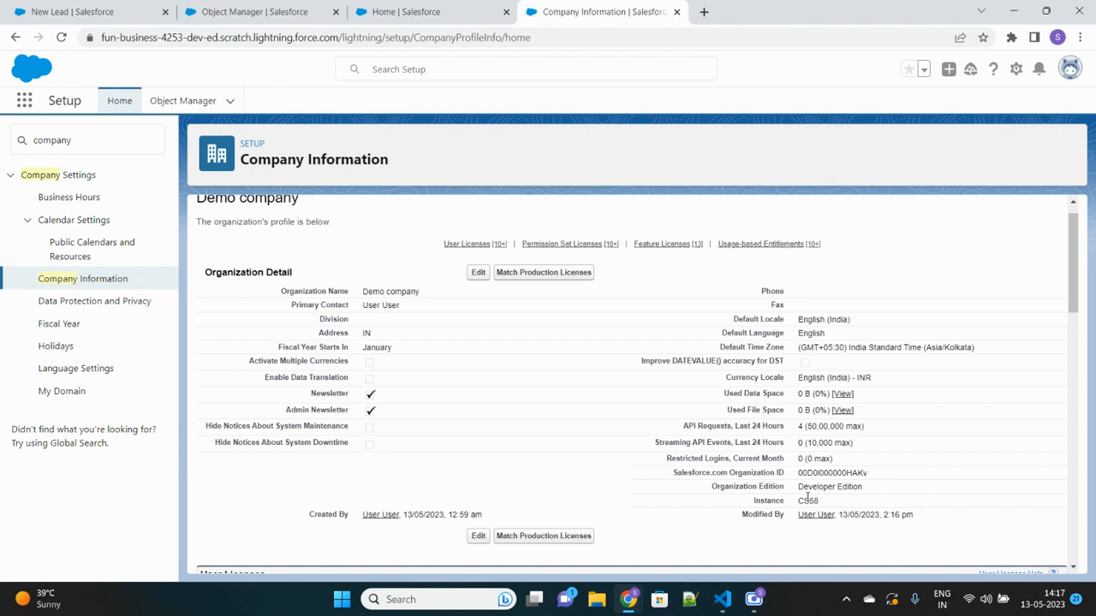
pyautogui.doubleClick(829, 486)
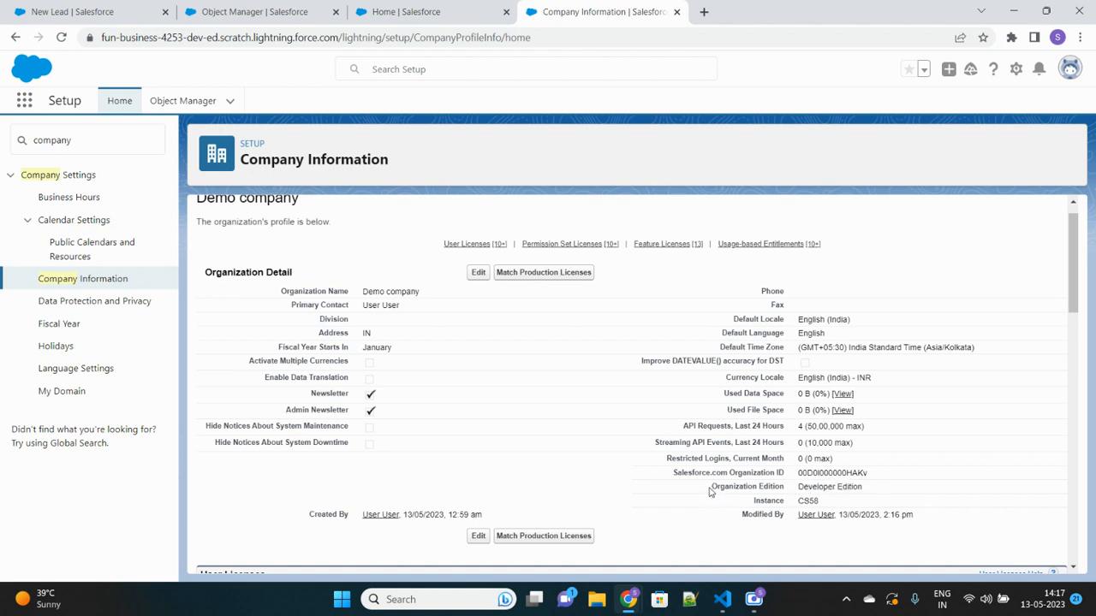
pyautogui.moveTo(877, 489)
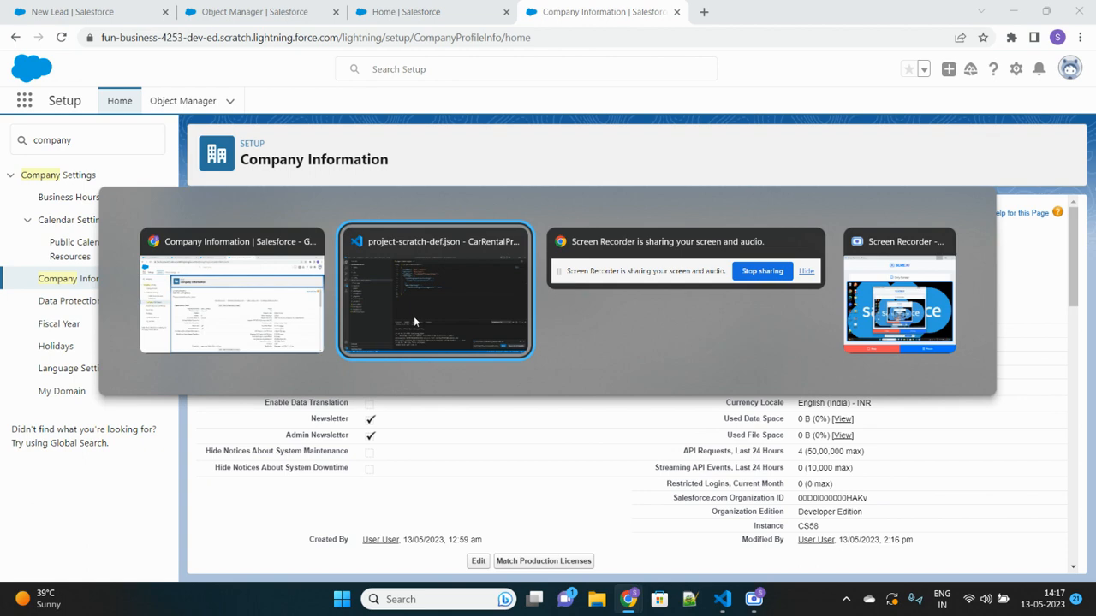
pyautogui.click(435, 291)
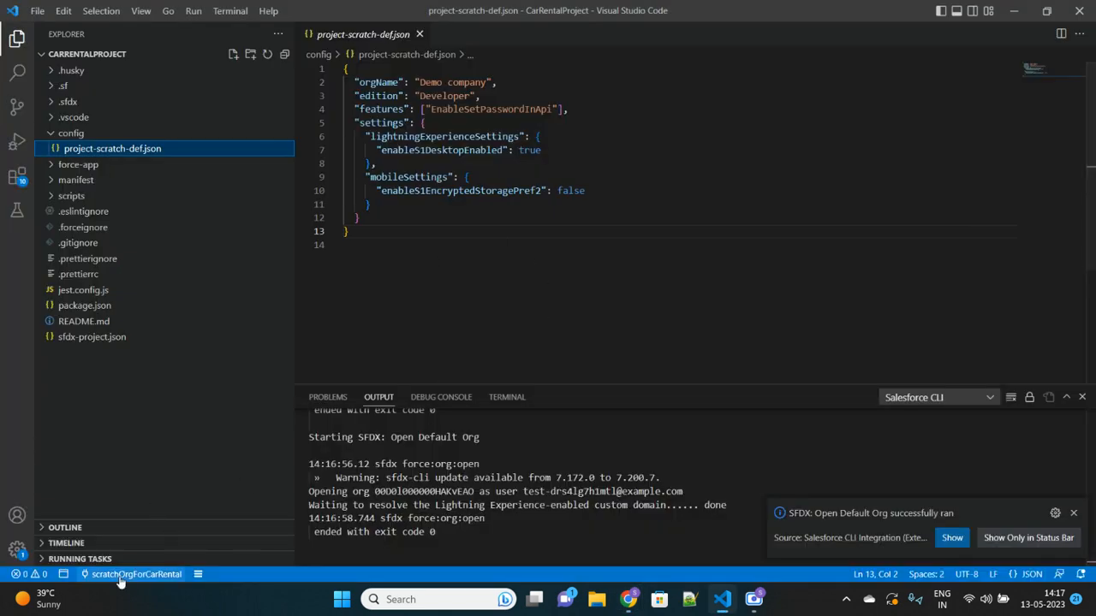